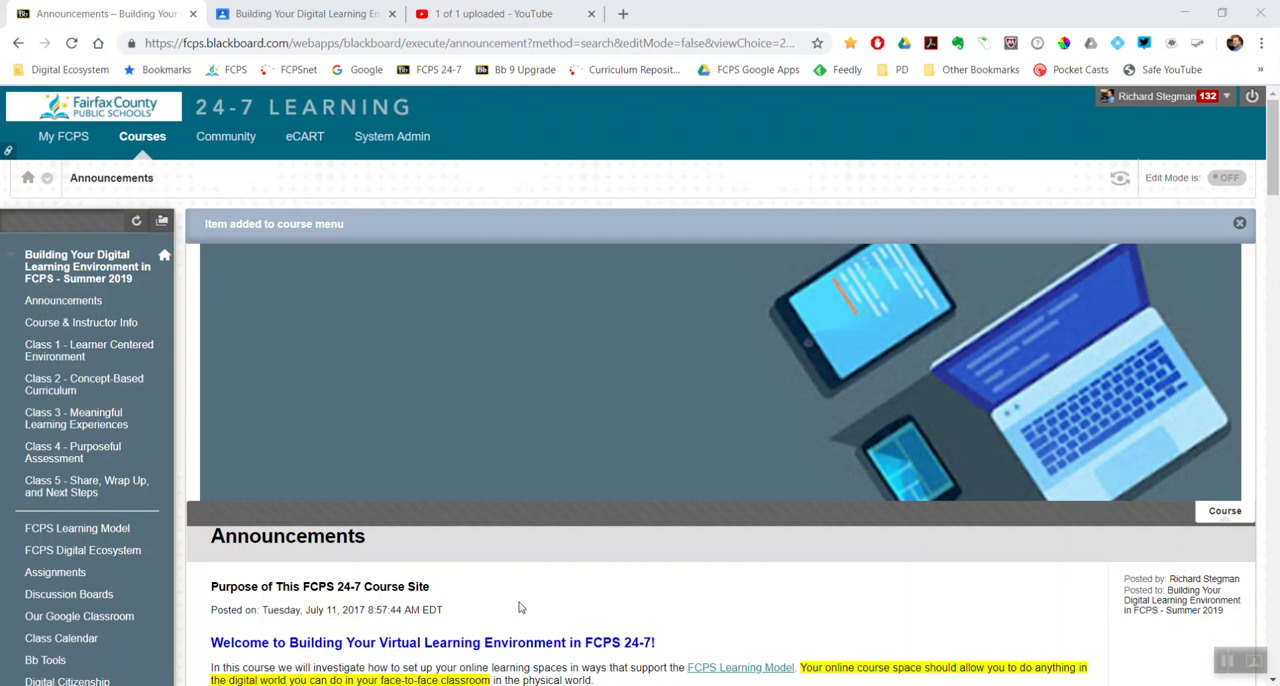
mouse_move(547, 511)
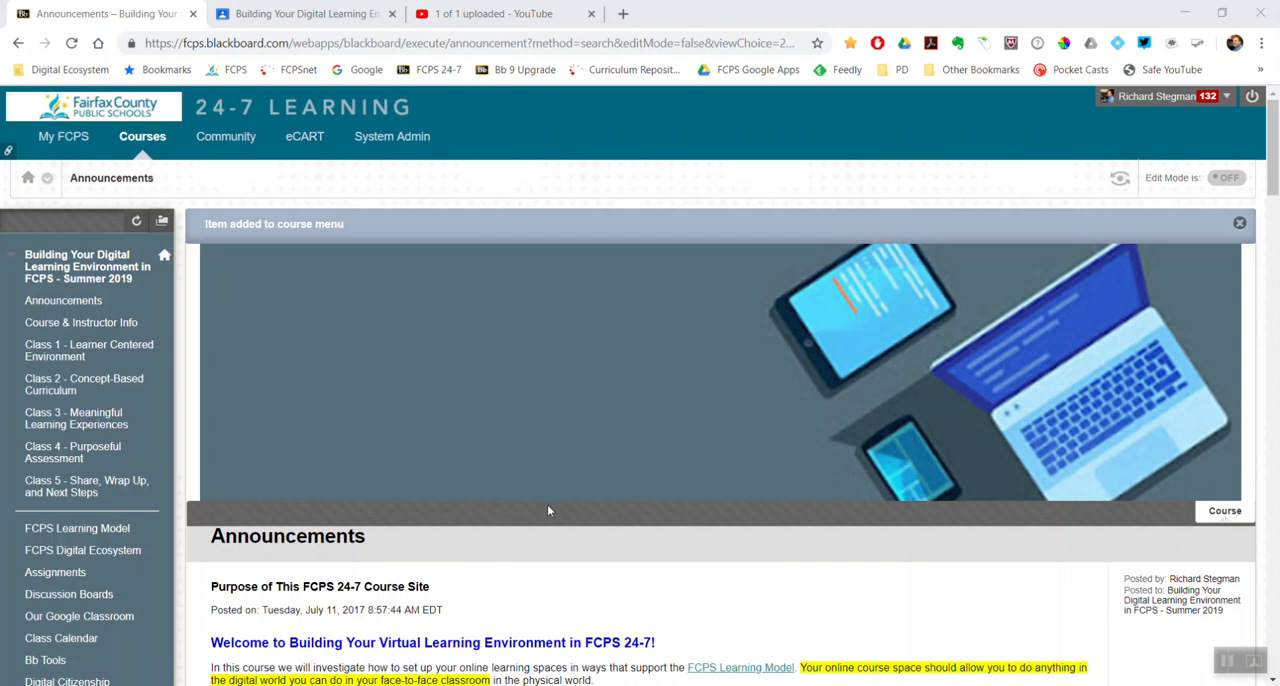
mouse_move(127, 13)
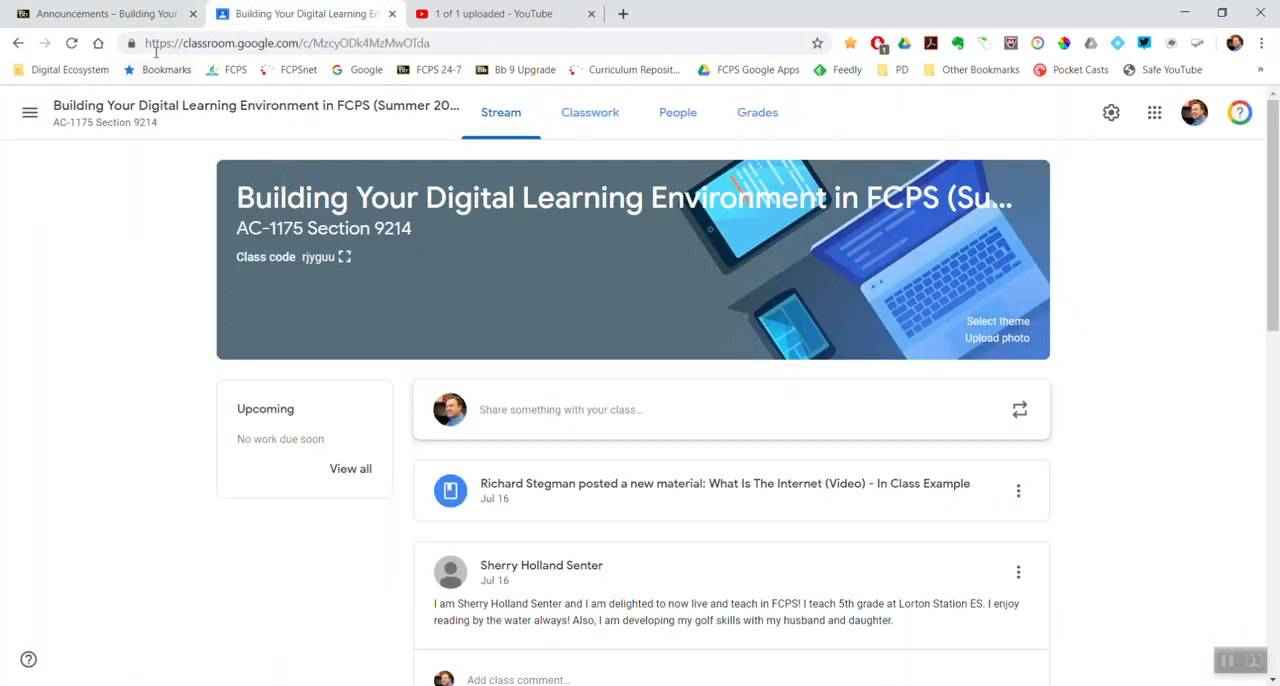
Back in the Blackboard course, switch Edit Mode on
left_click(100, 13)
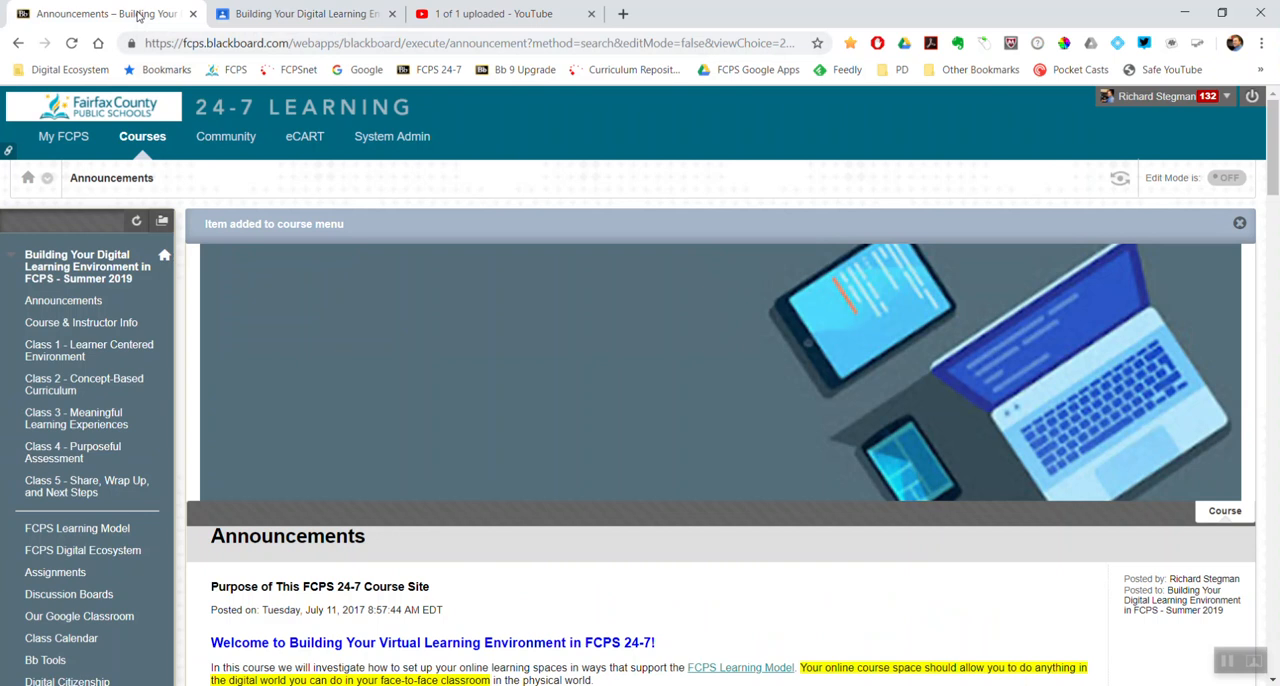
mouse_move(1233, 192)
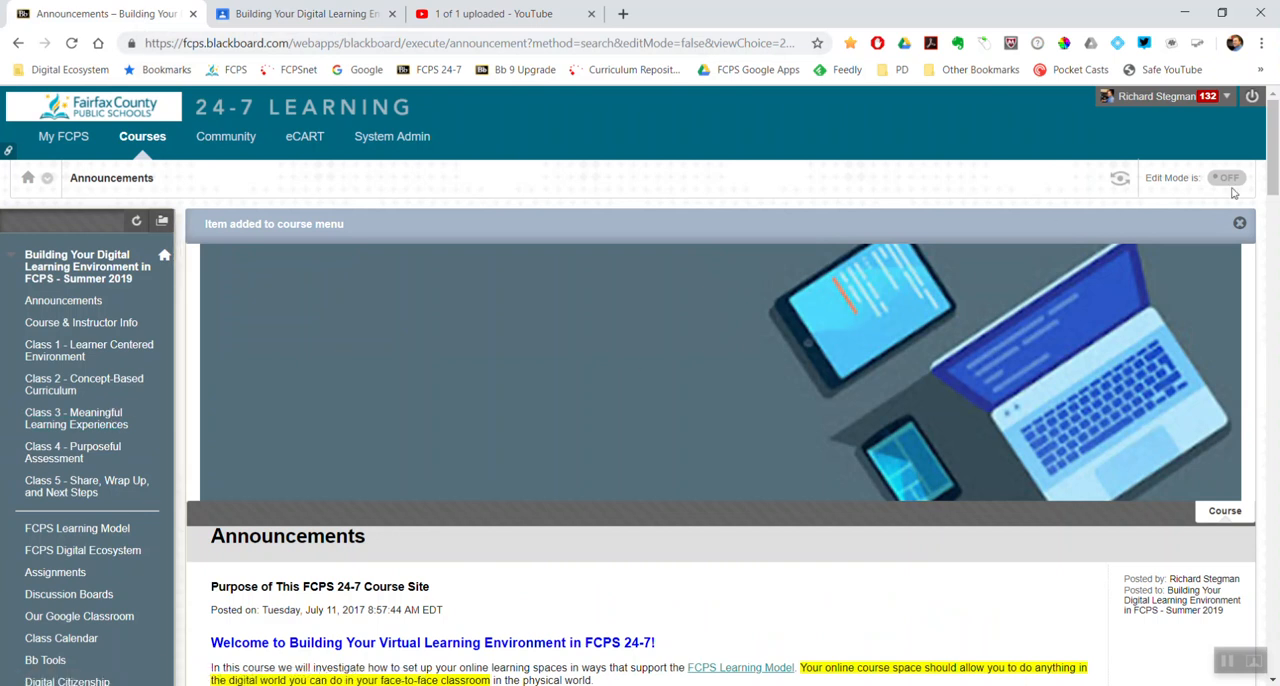
left_click(1228, 178)
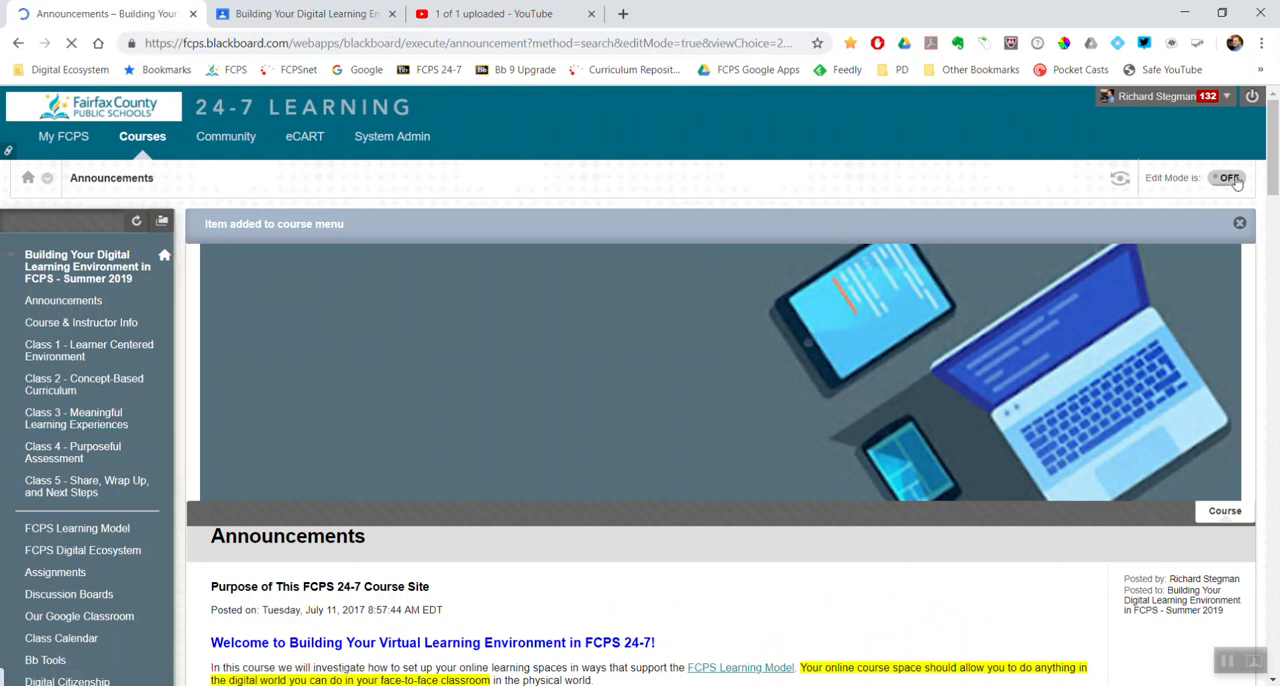
Open the plus (+) add-item list above the course menu
left_click(1228, 177)
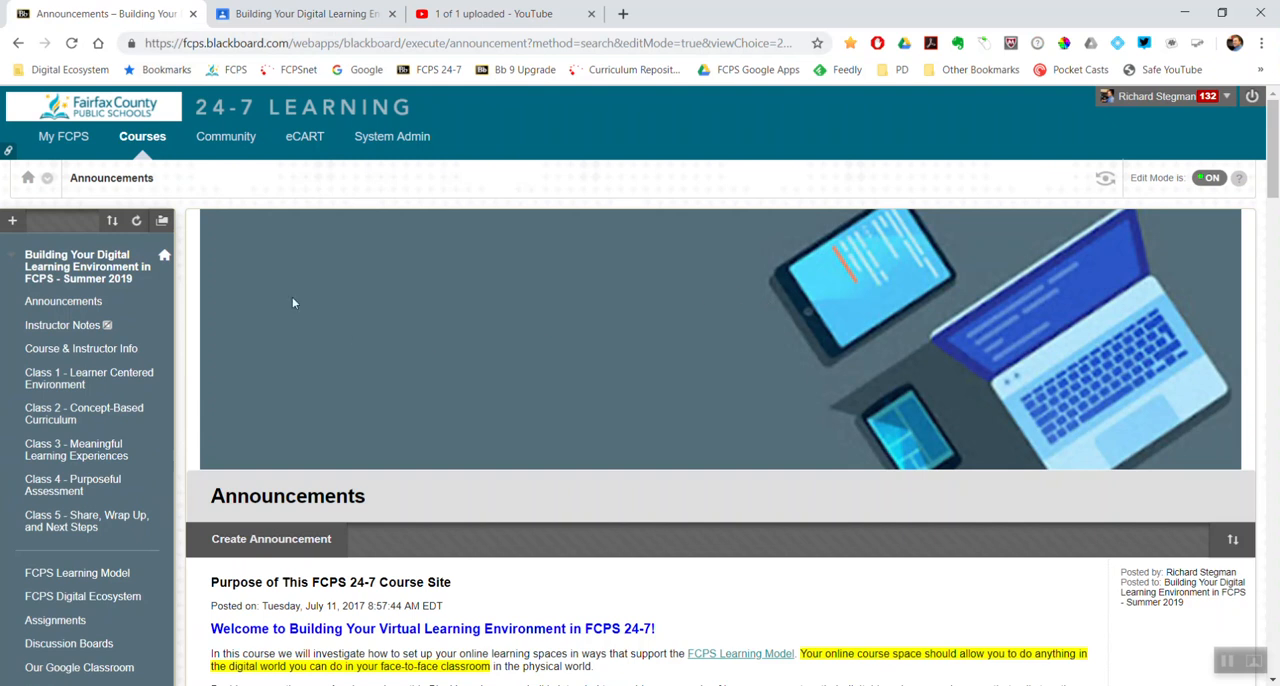
left_click(13, 221)
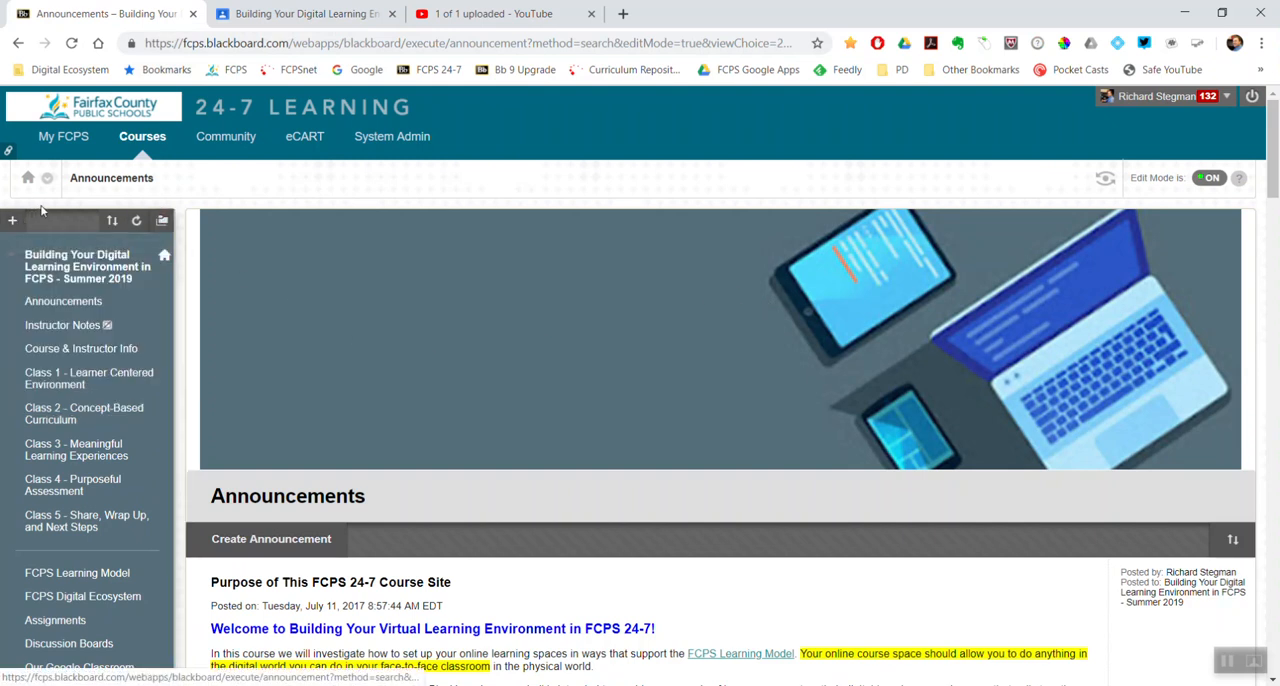
left_click(12, 220)
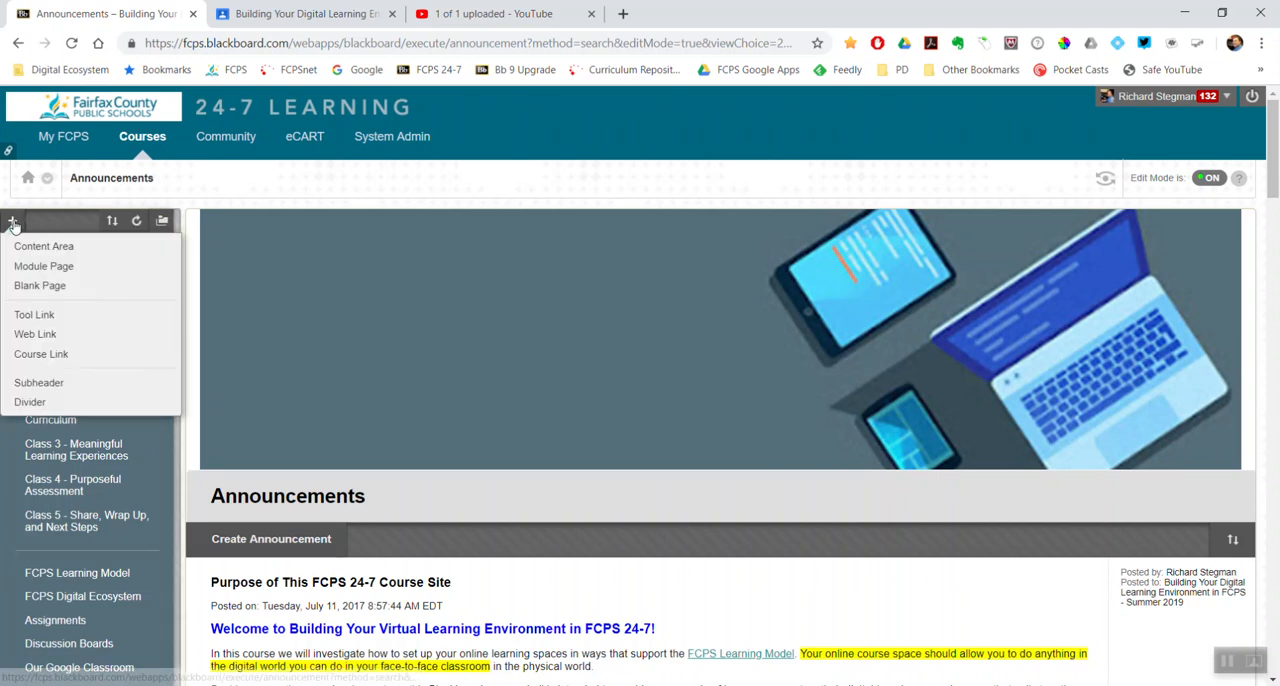
mouse_move(13, 221)
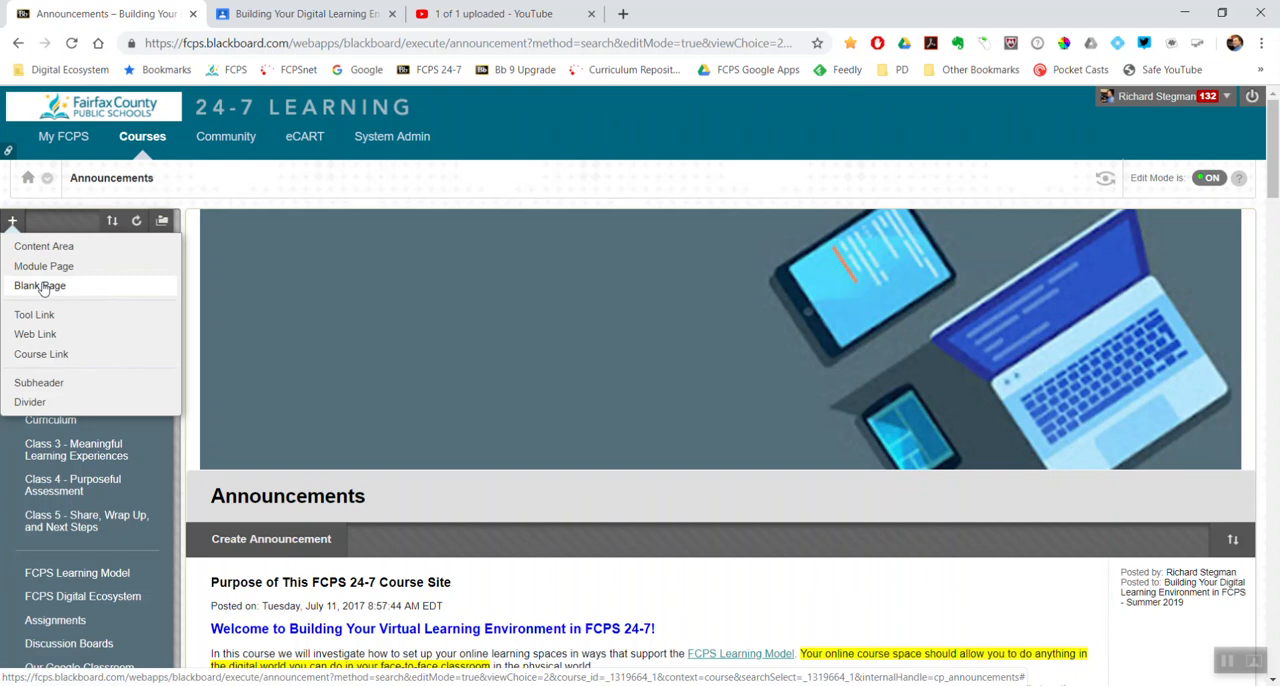
mouse_move(48, 291)
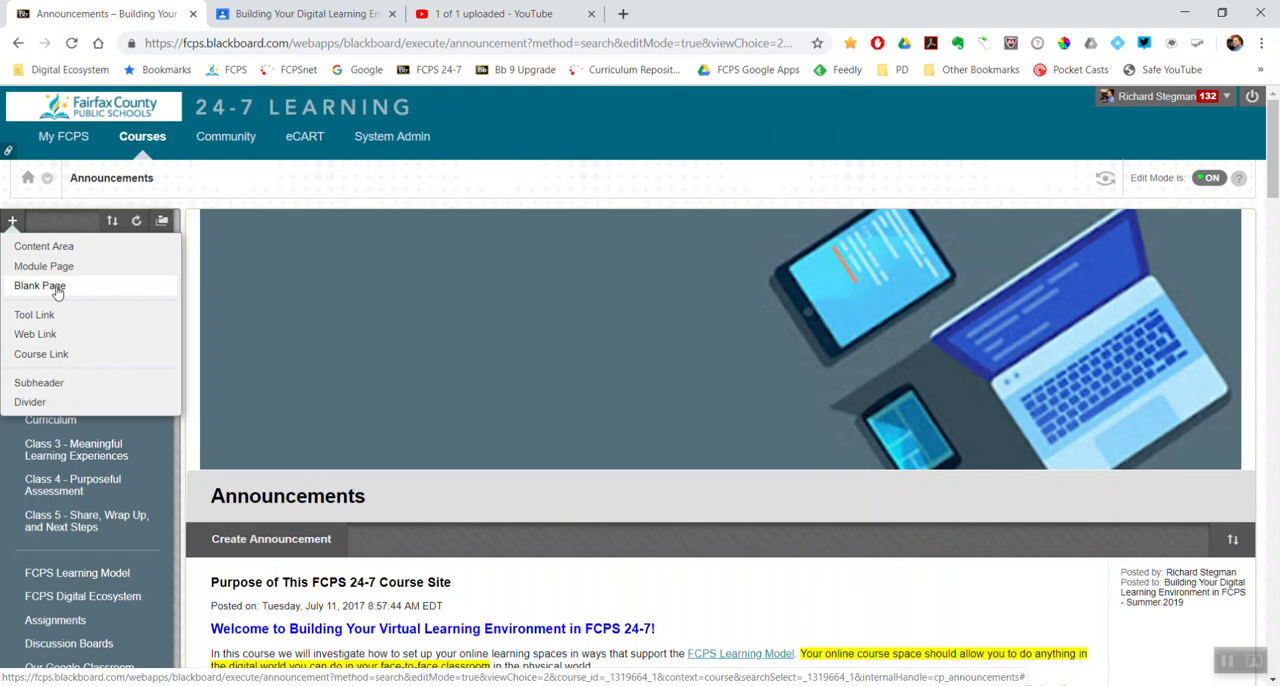
Create a Blank Page titled 'Google Calendar (EMBED)', marked Available to Users
left_click(40, 286)
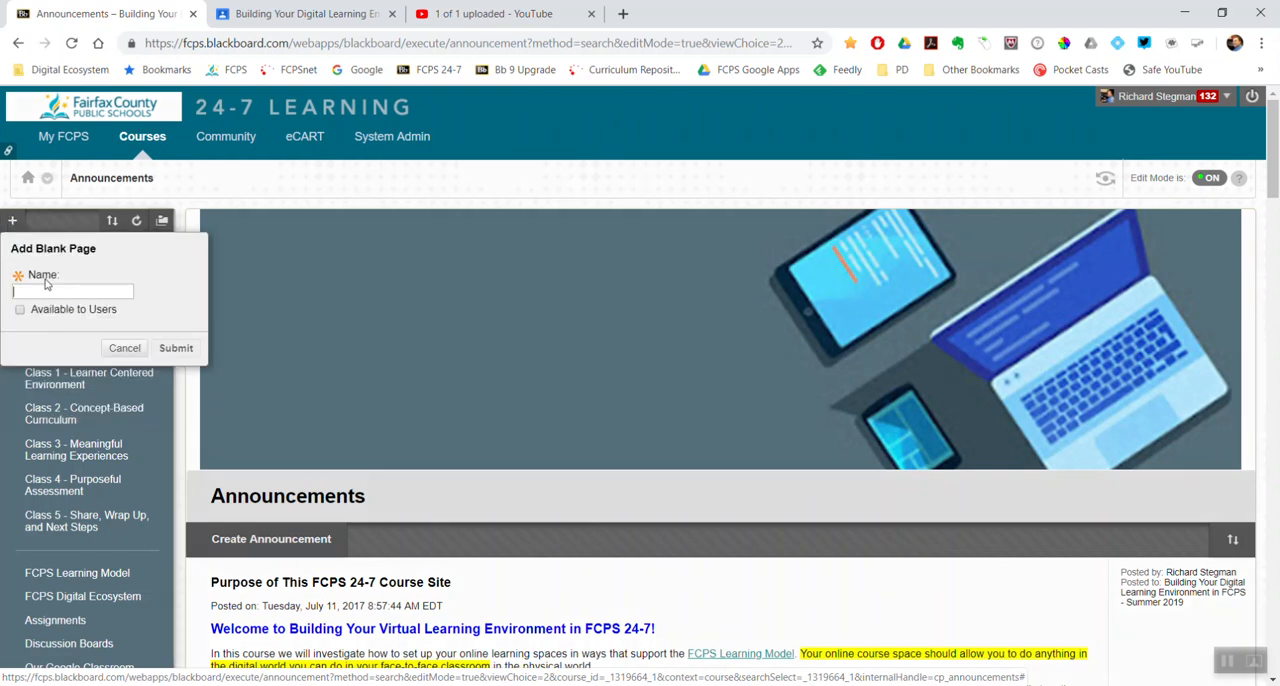
type("Google Calendar")
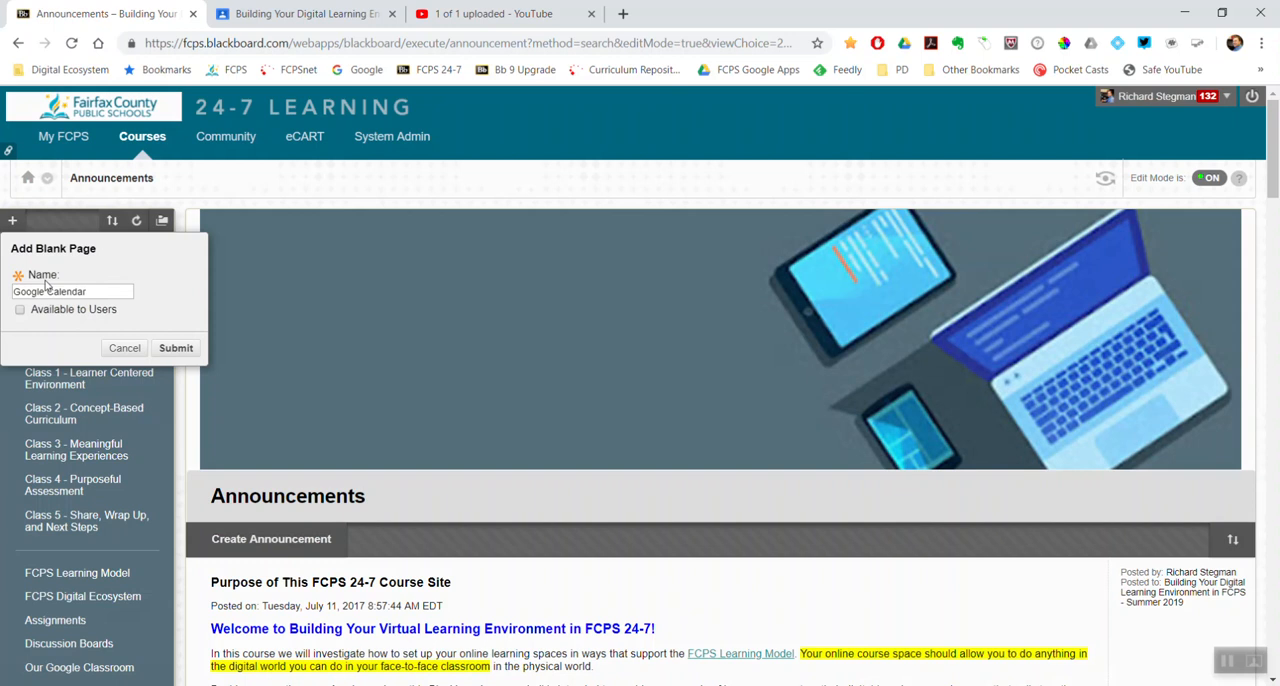
type("(E")
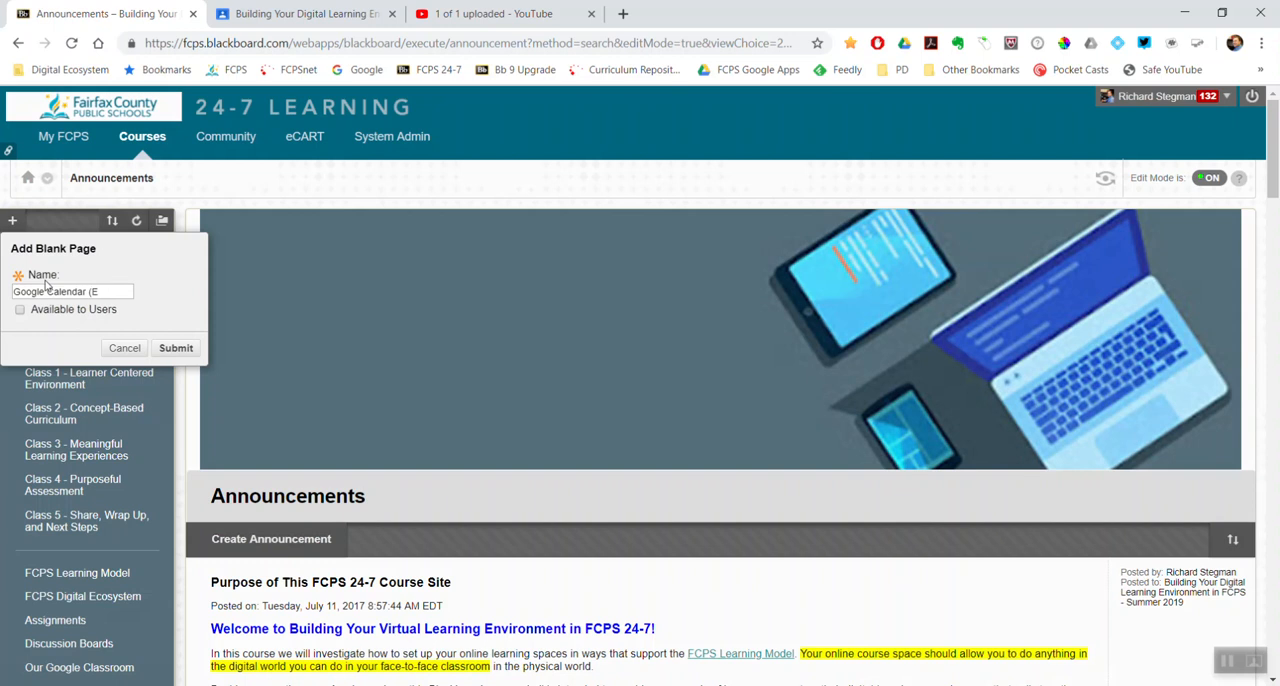
type("MBED)")
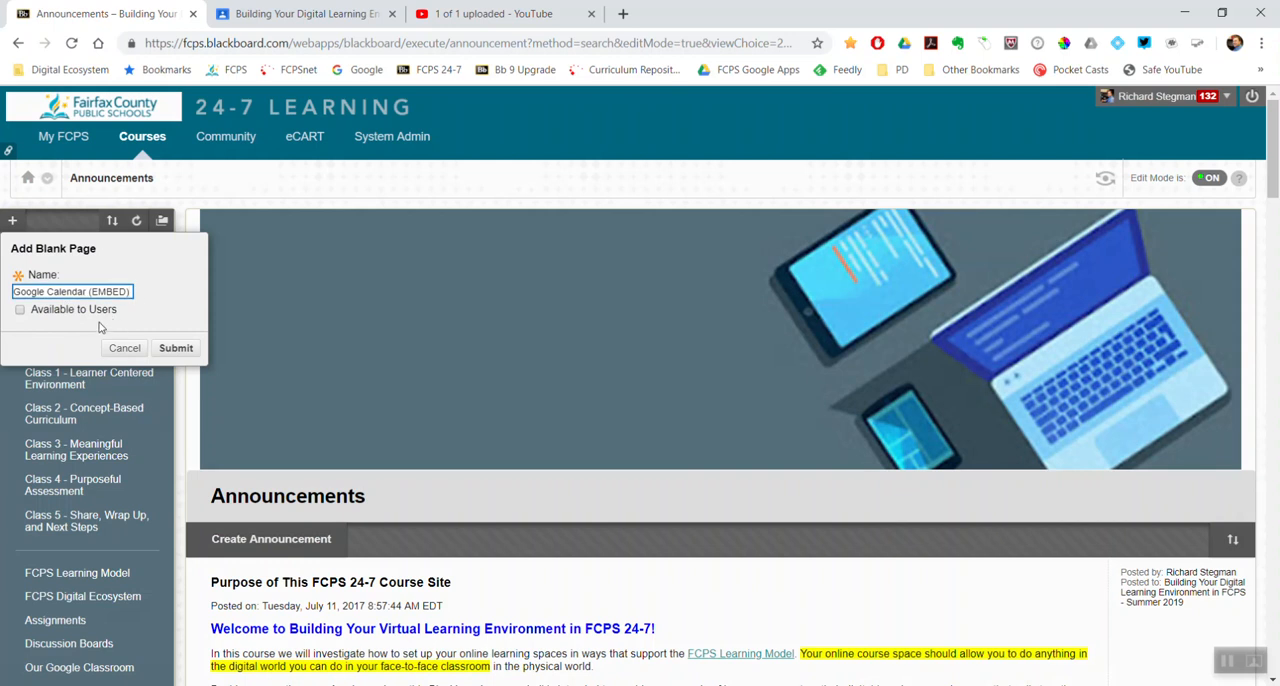
left_click(20, 309)
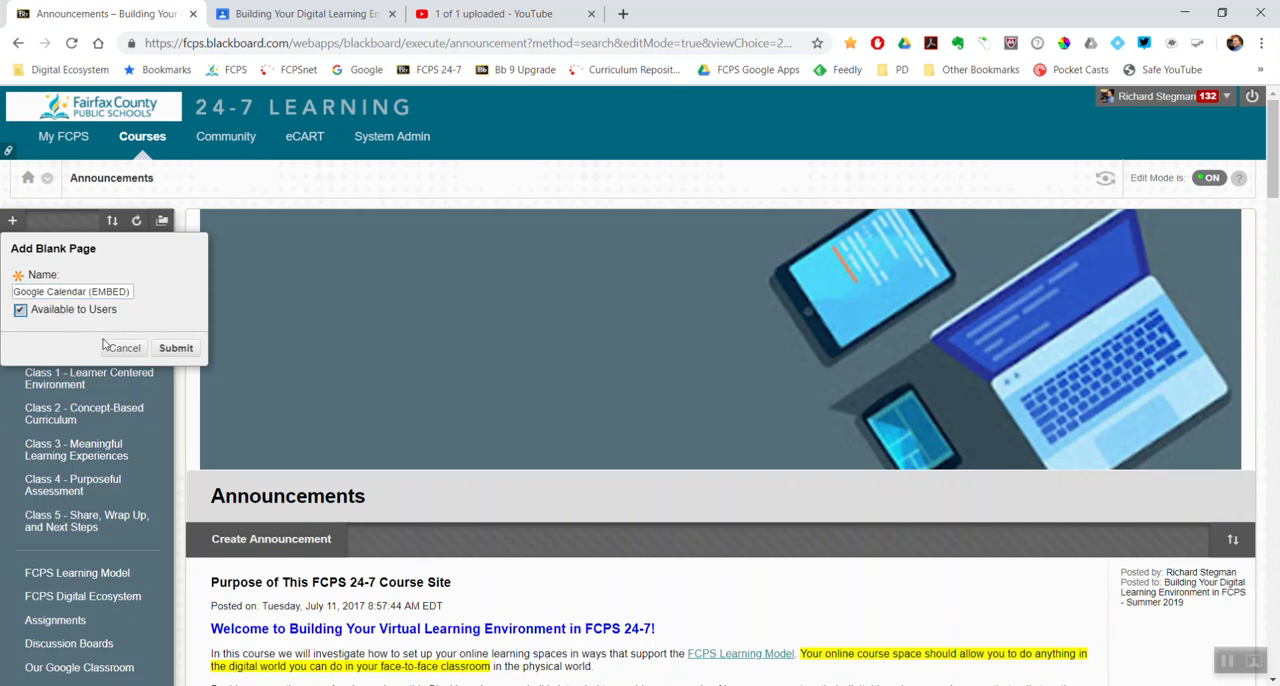
left_click(175, 347)
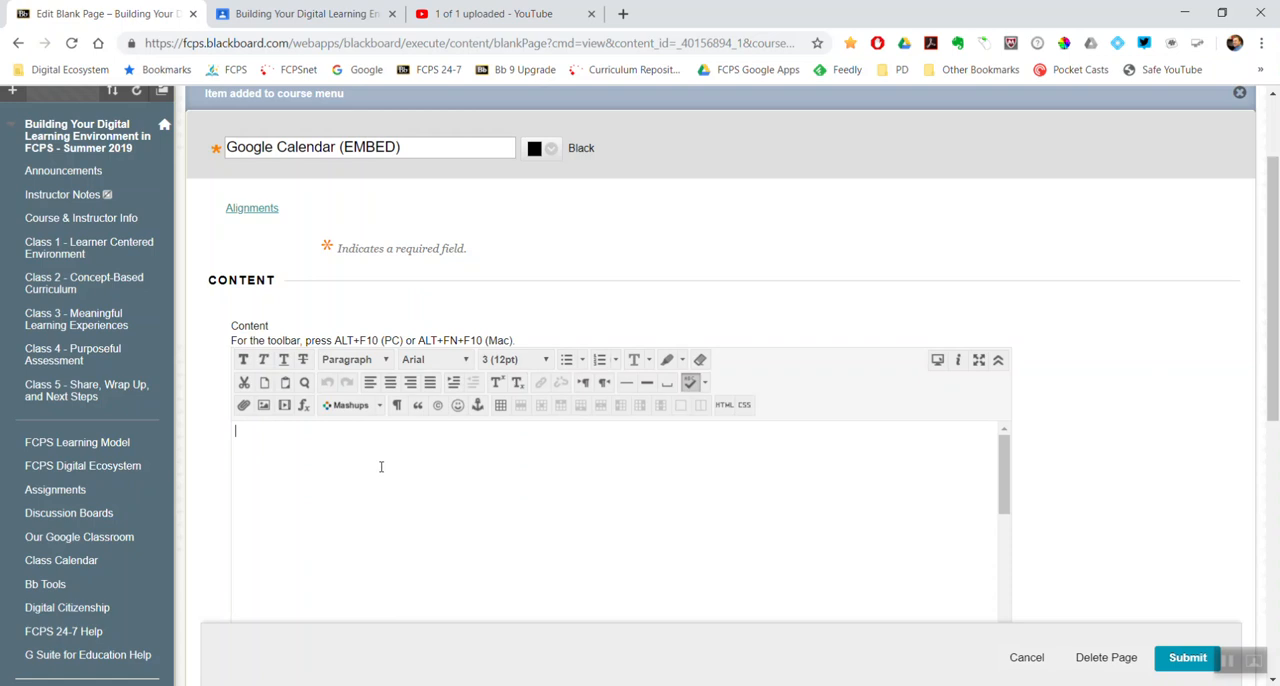
mouse_move(473, 468)
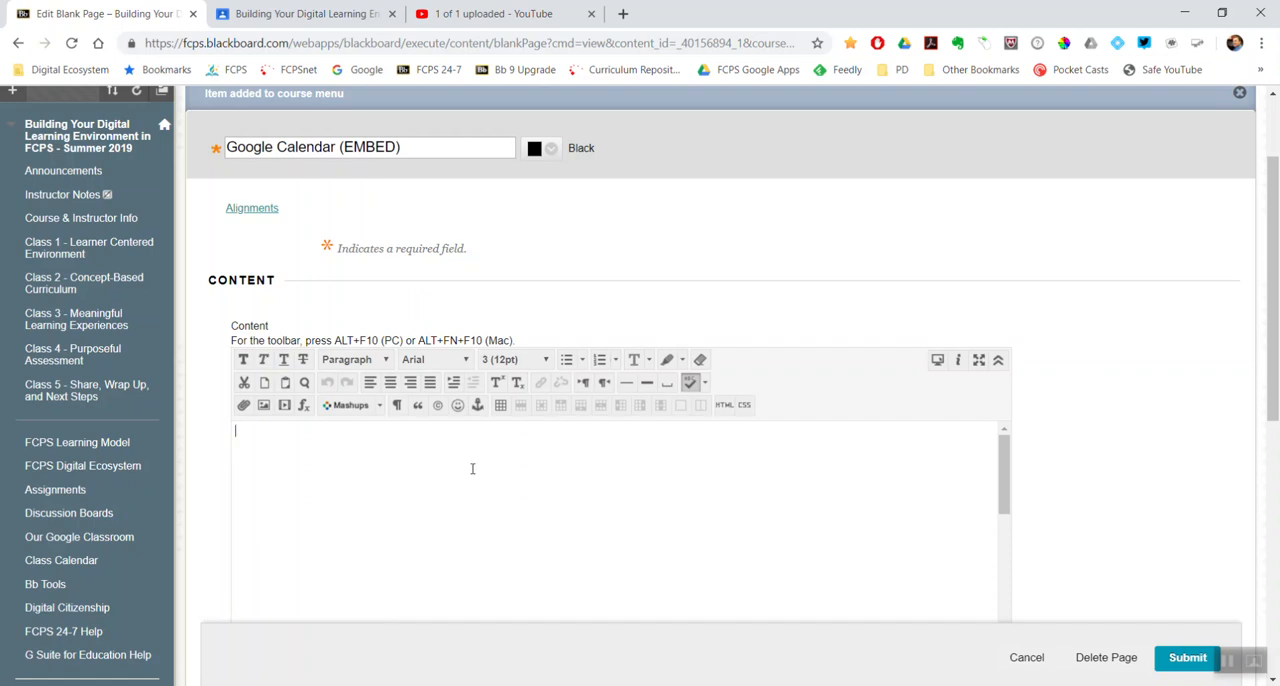
mouse_move(476, 470)
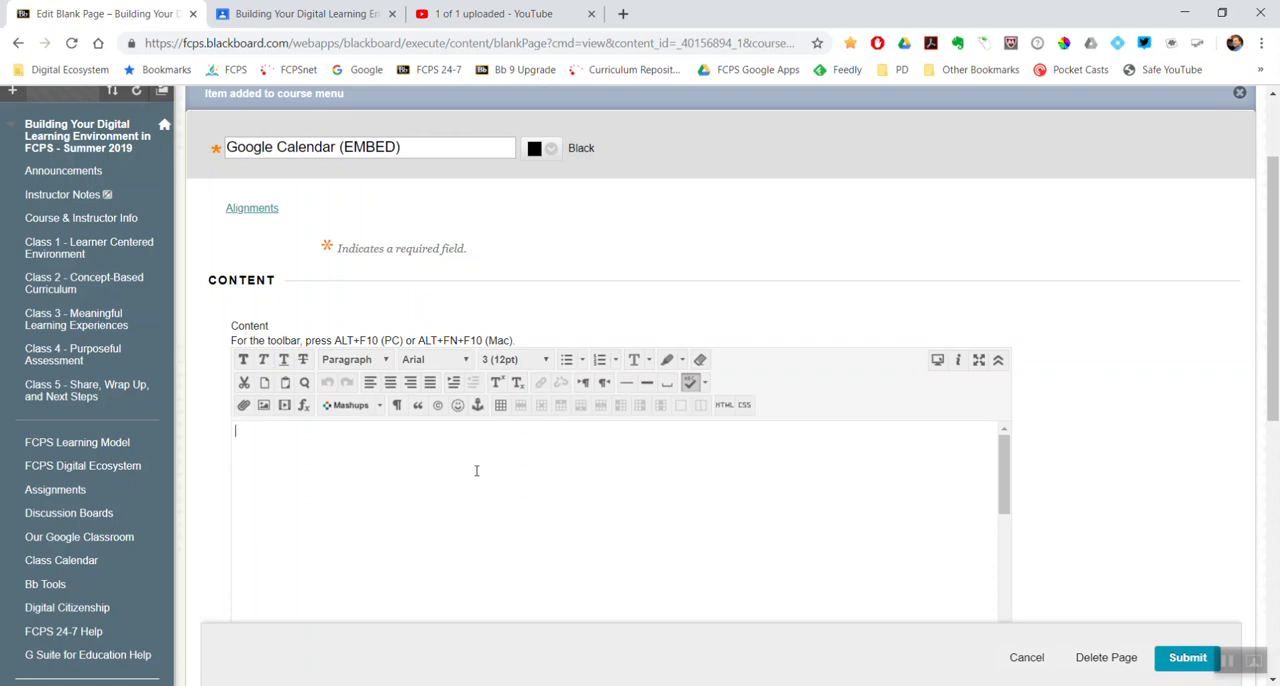
mouse_move(711, 461)
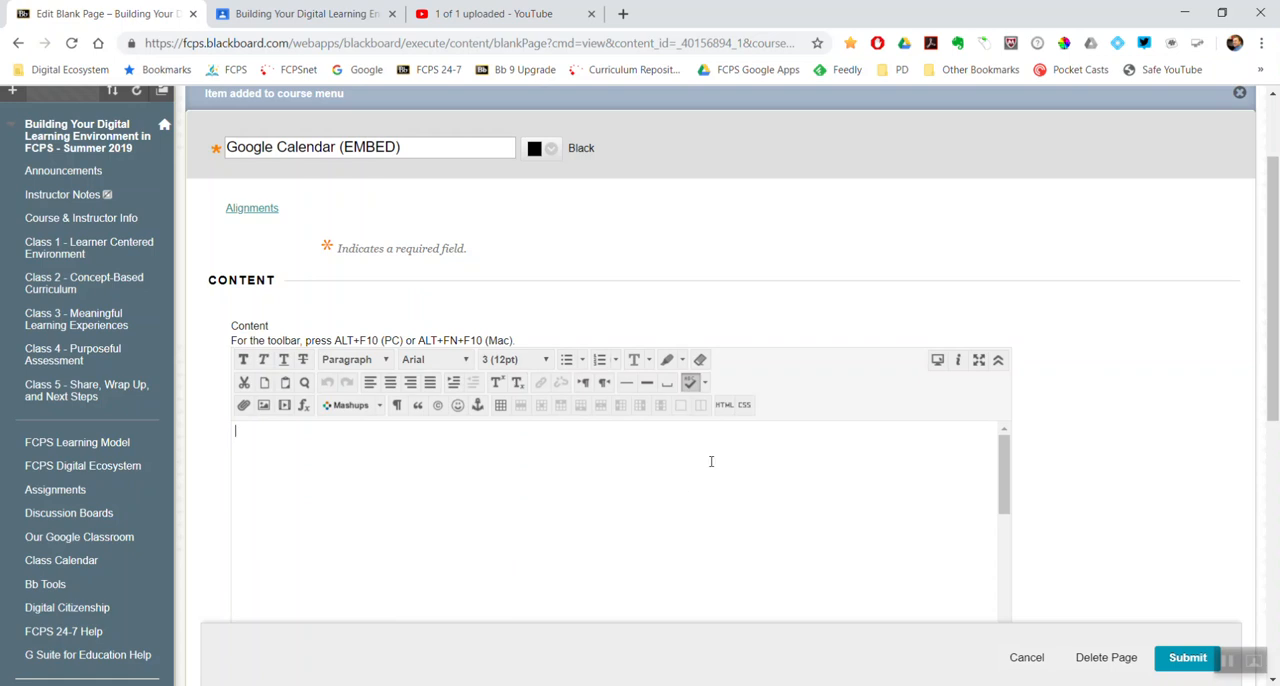
mouse_move(724, 405)
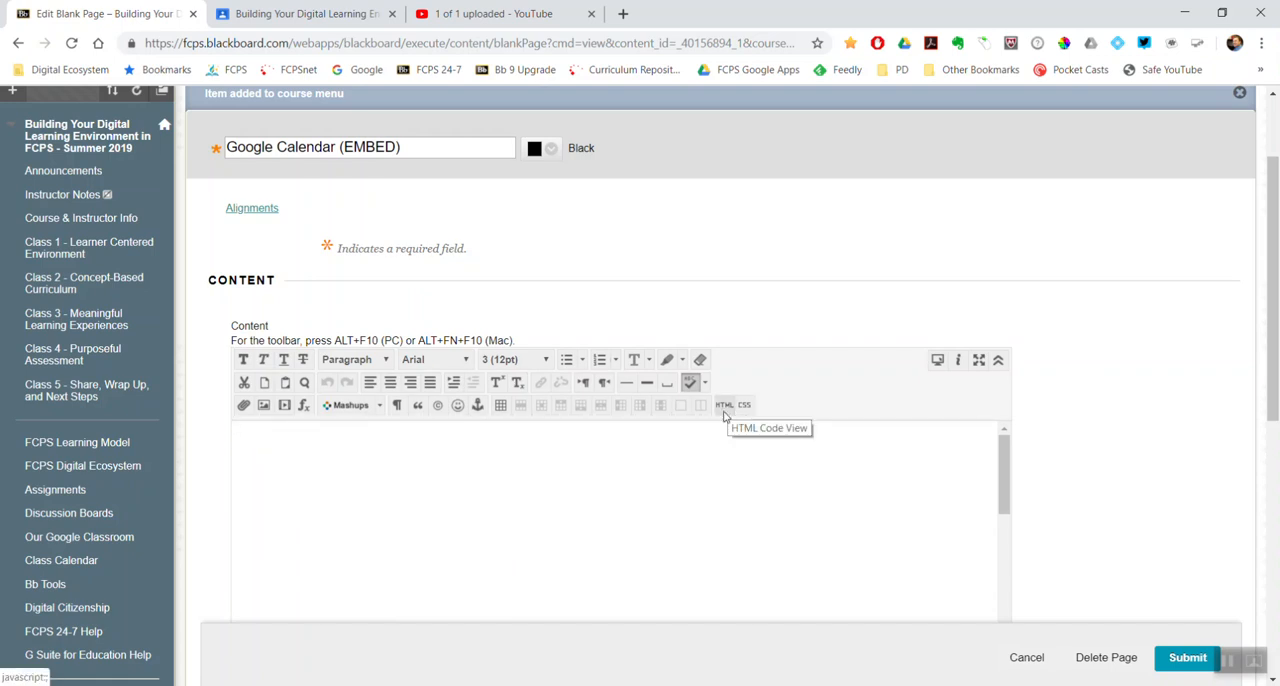
mouse_move(724, 410)
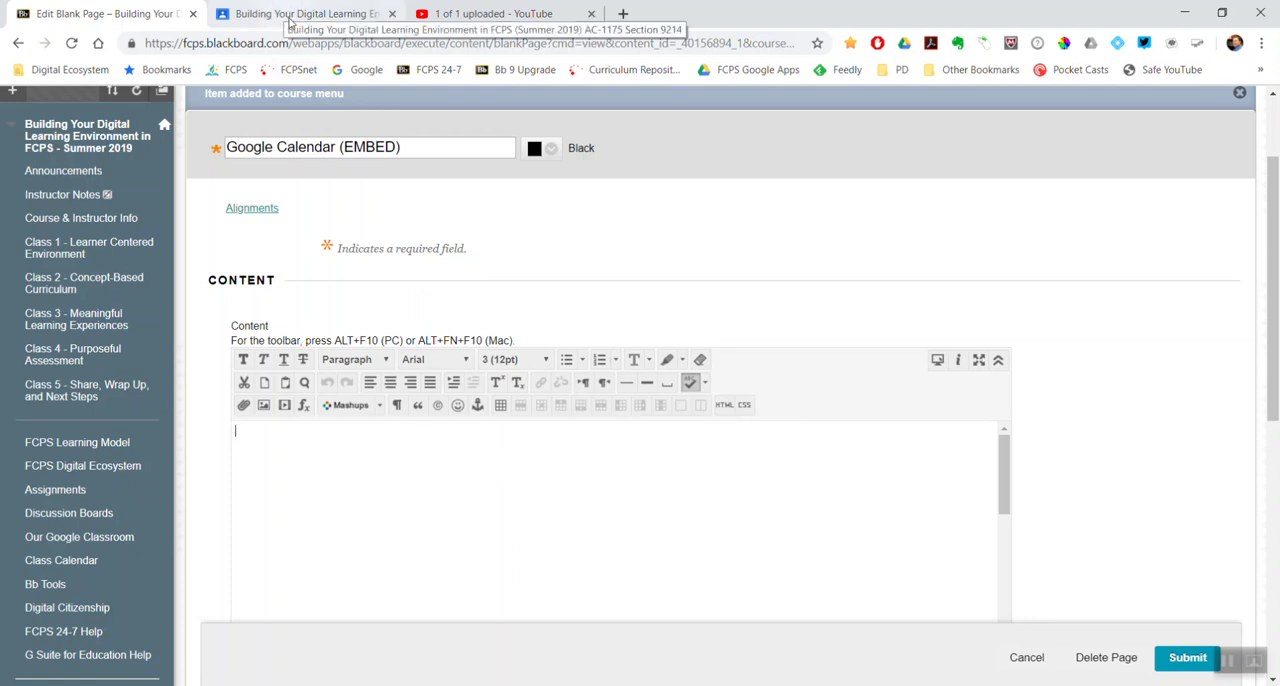
In the Google Classroom tab, go to the class's Classwork page
left_click(300, 13)
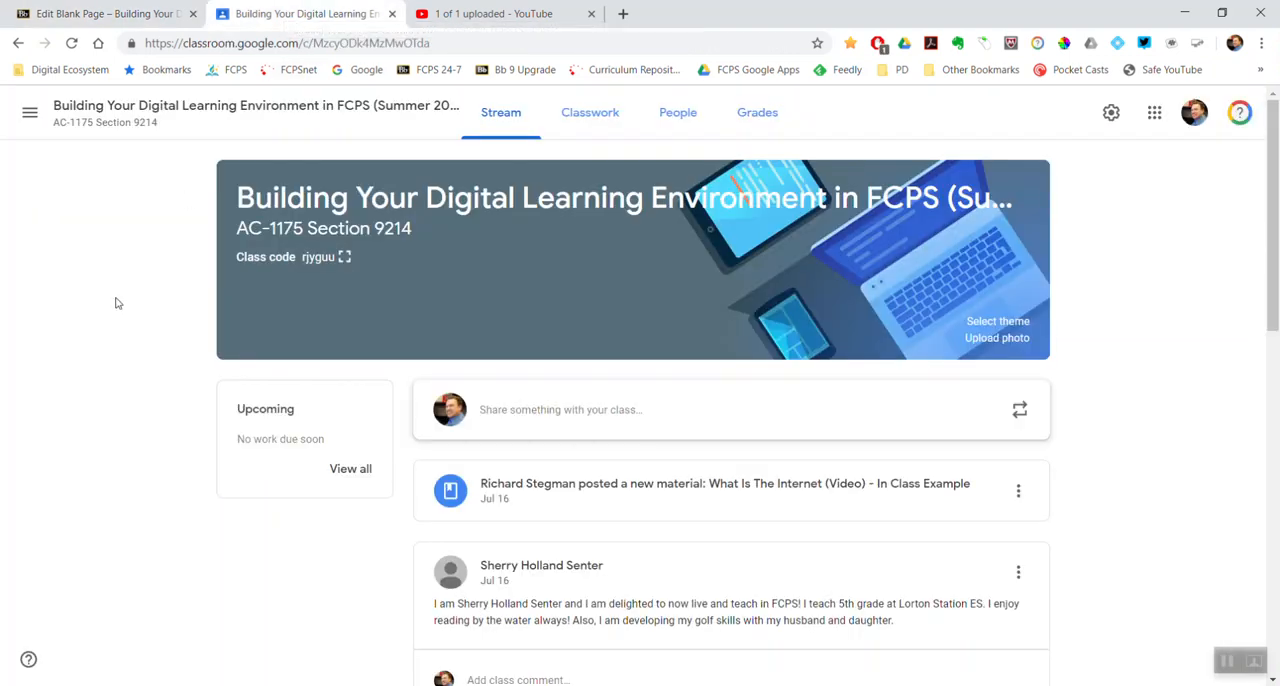
left_click(589, 112)
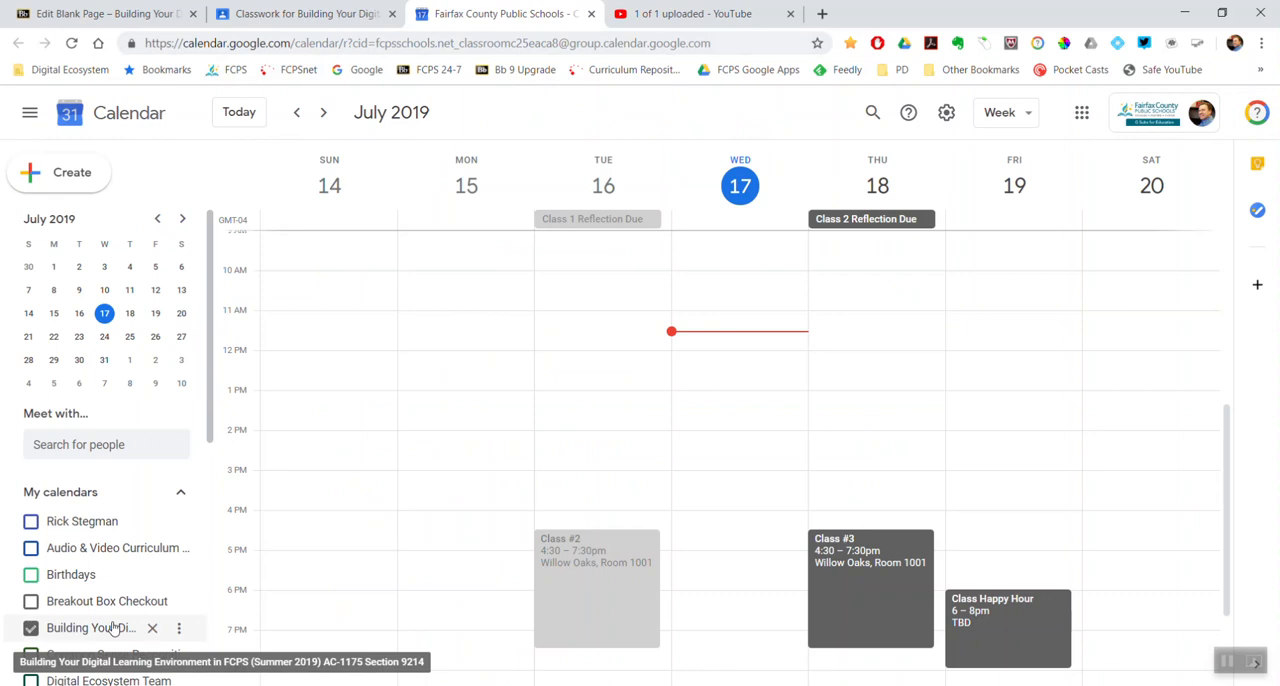
Open Settings and sharing for the class calendar under My calendars
scroll("down", 3)
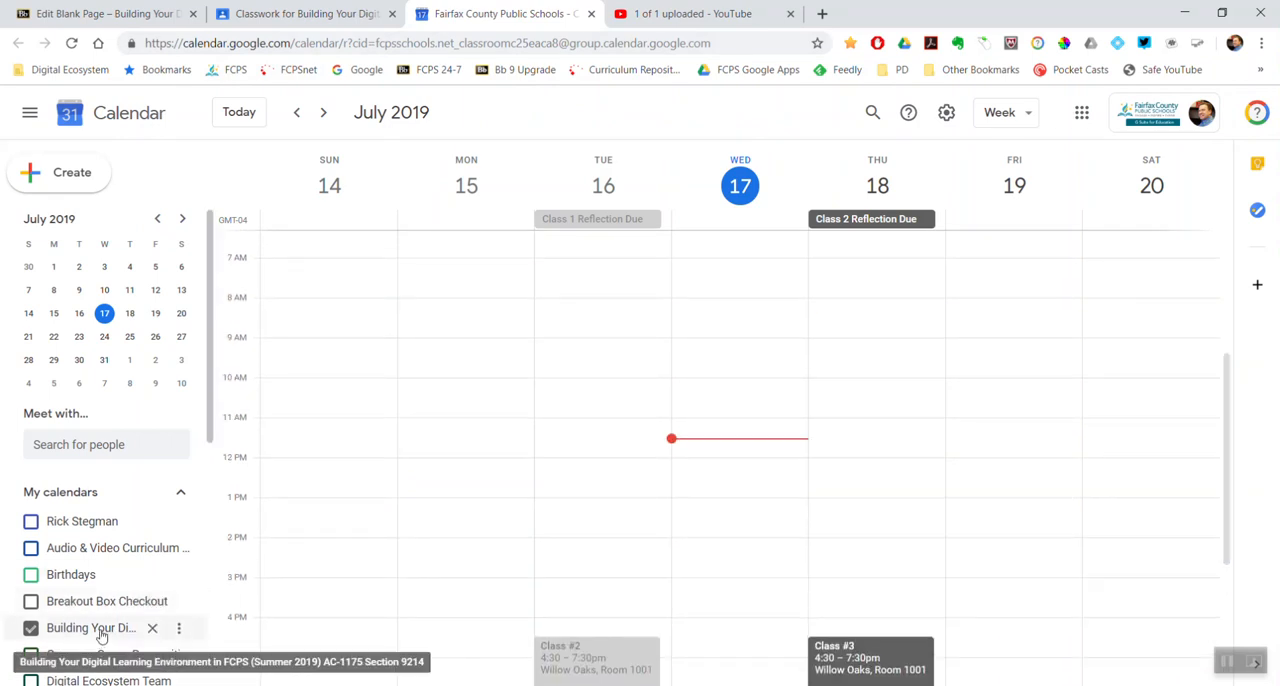
mouse_move(179, 628)
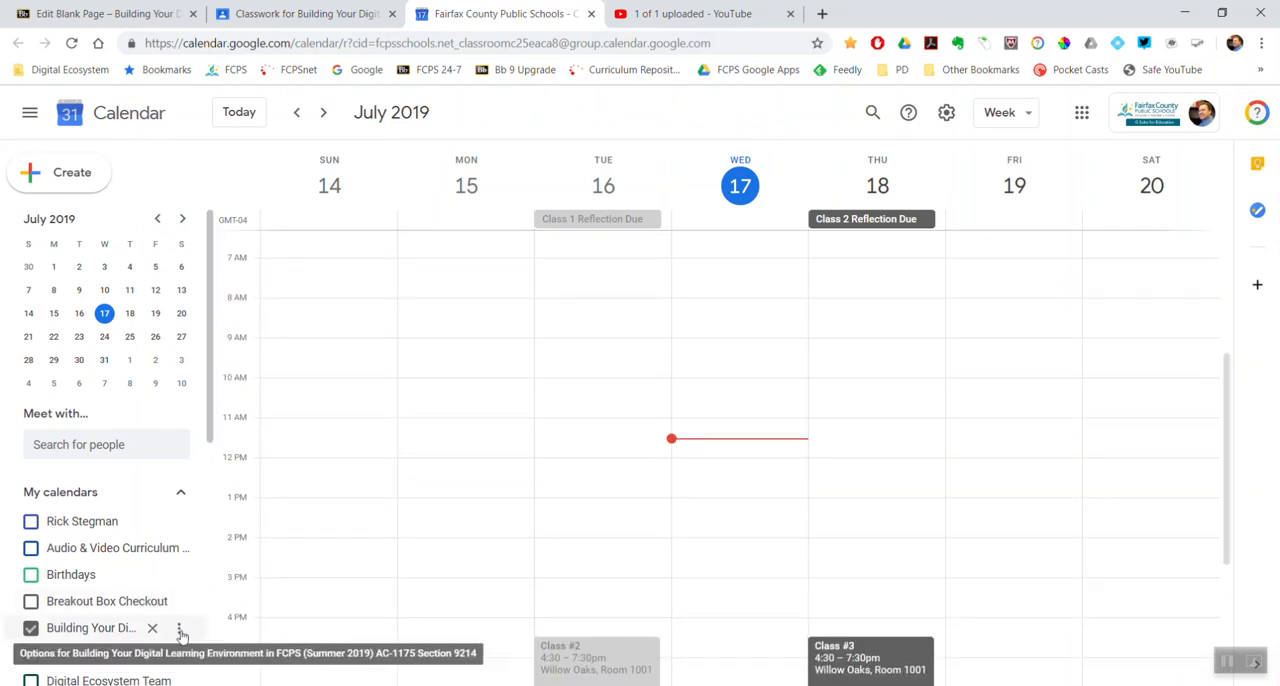
left_click(180, 628)
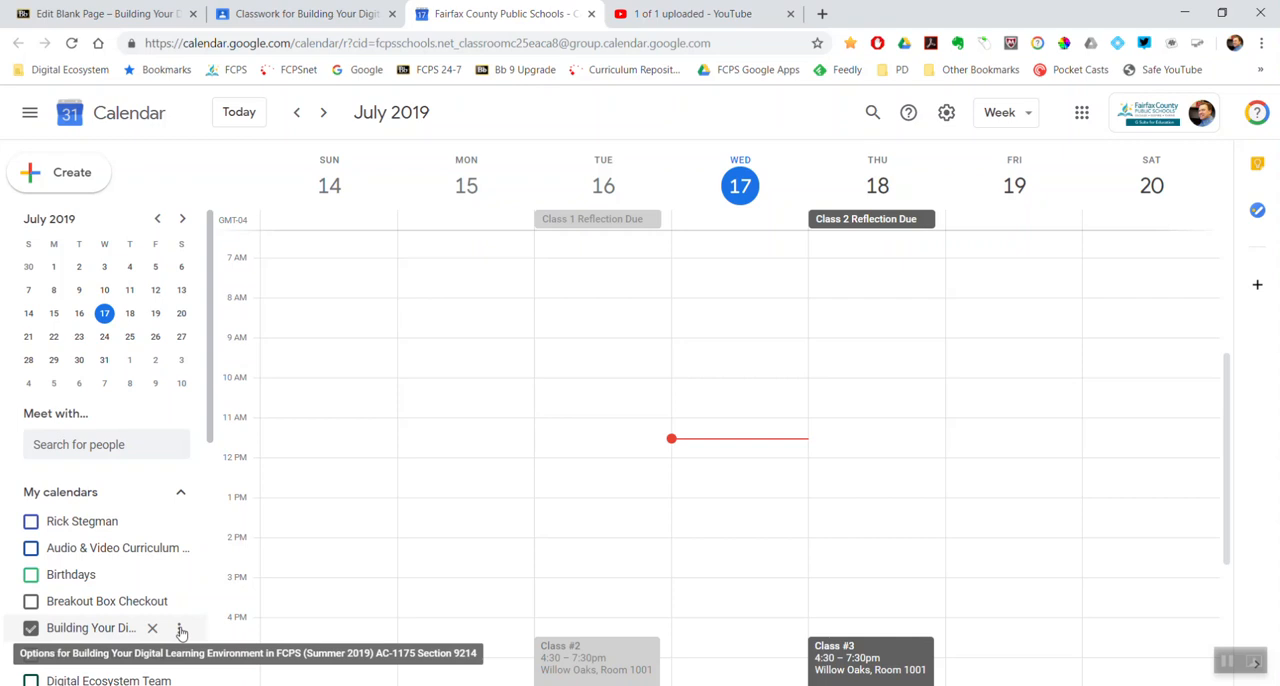
left_click(180, 628)
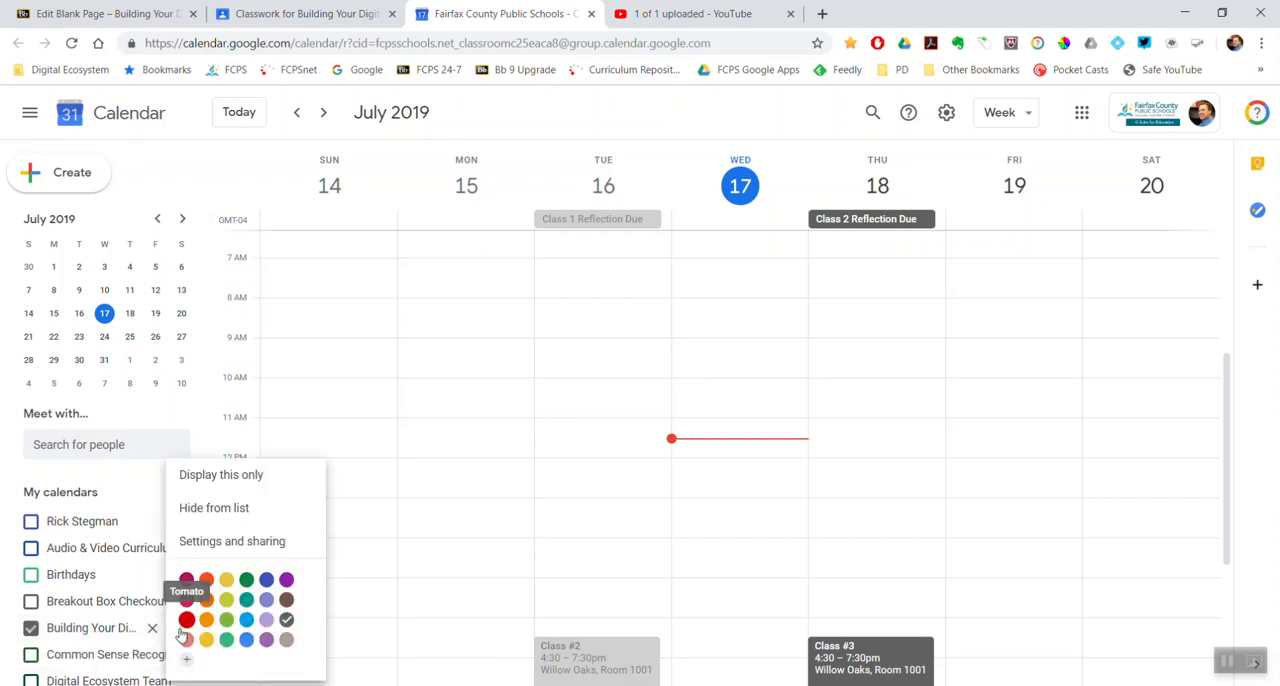
left_click(231, 540)
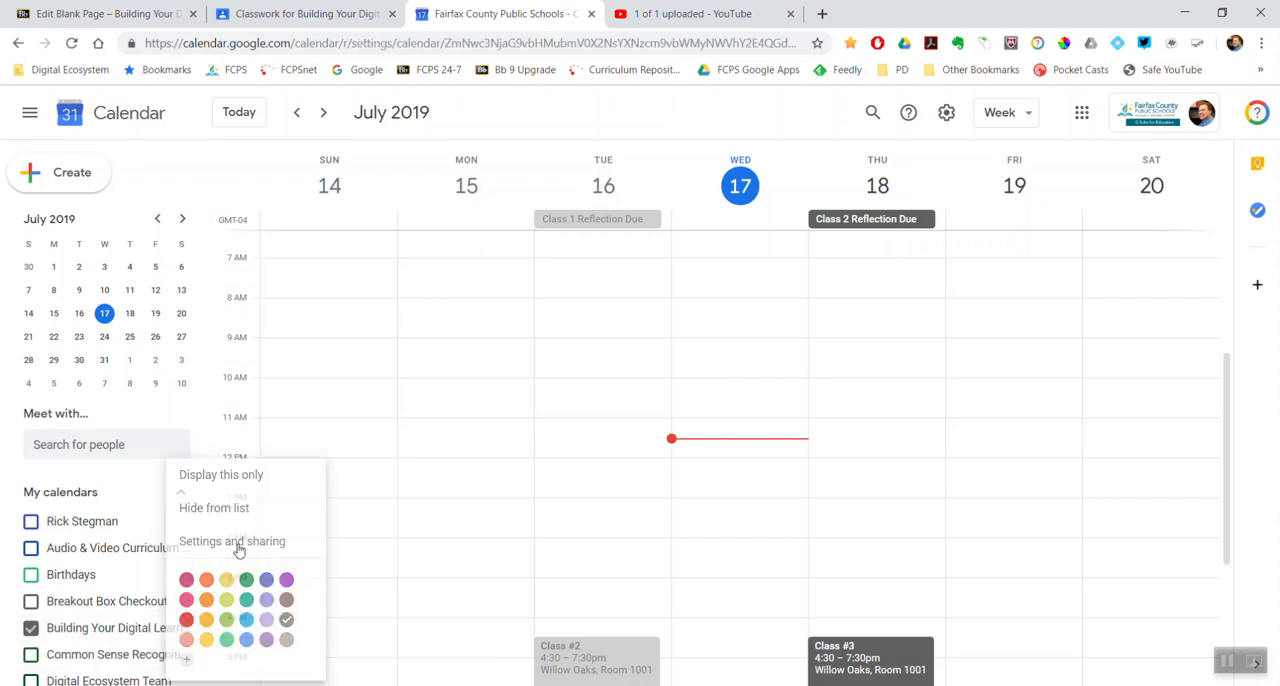
left_click(232, 541)
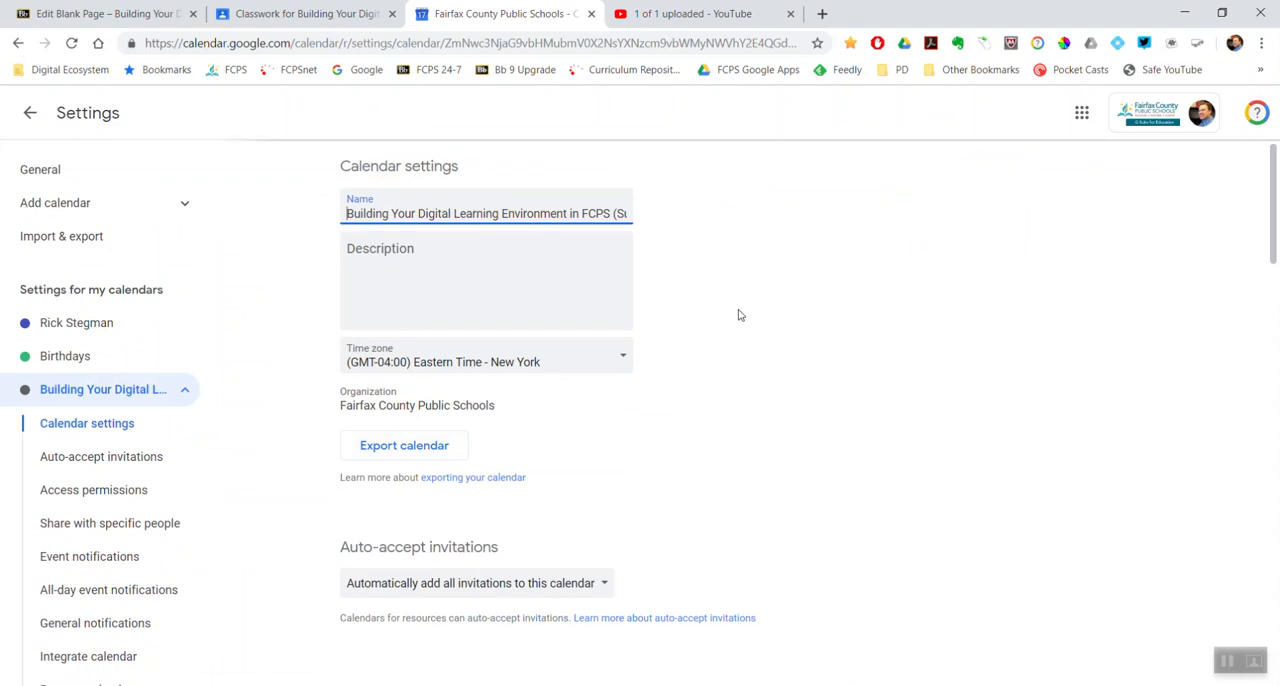
Tick 'Make available to public' and confirm the warning with OK
scroll("down", 3)
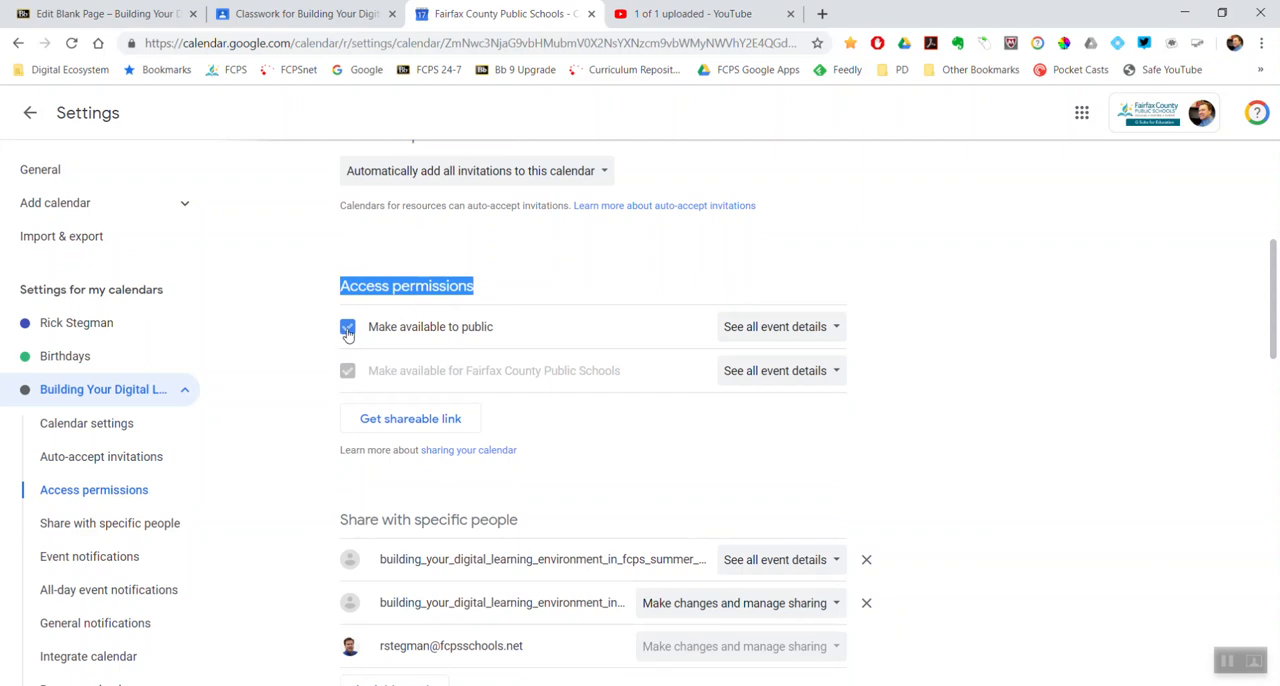
left_click(347, 326)
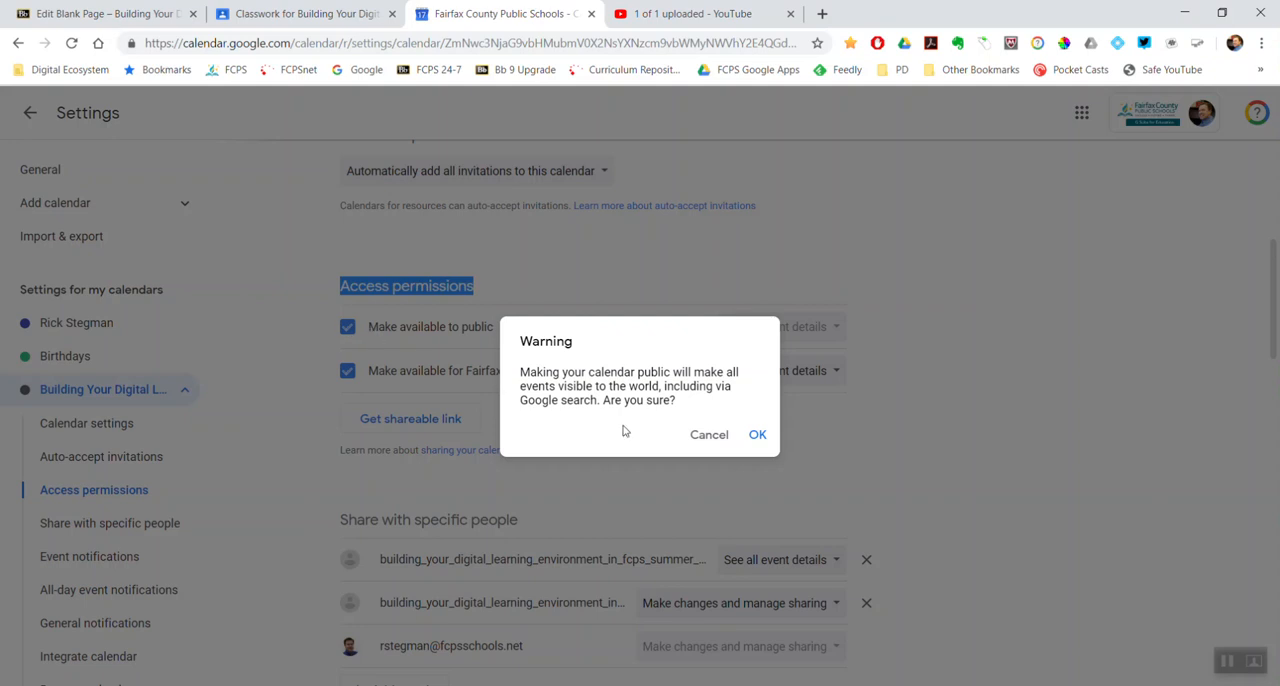
left_click(757, 434)
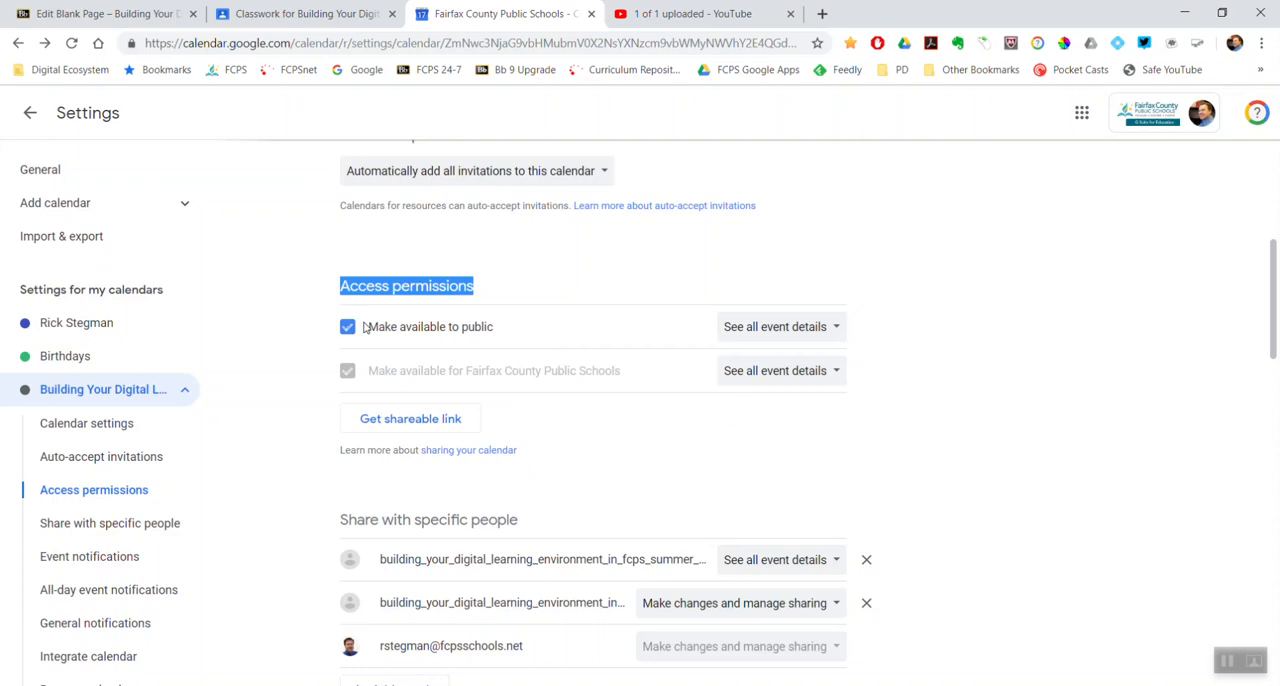
left_click(347, 326)
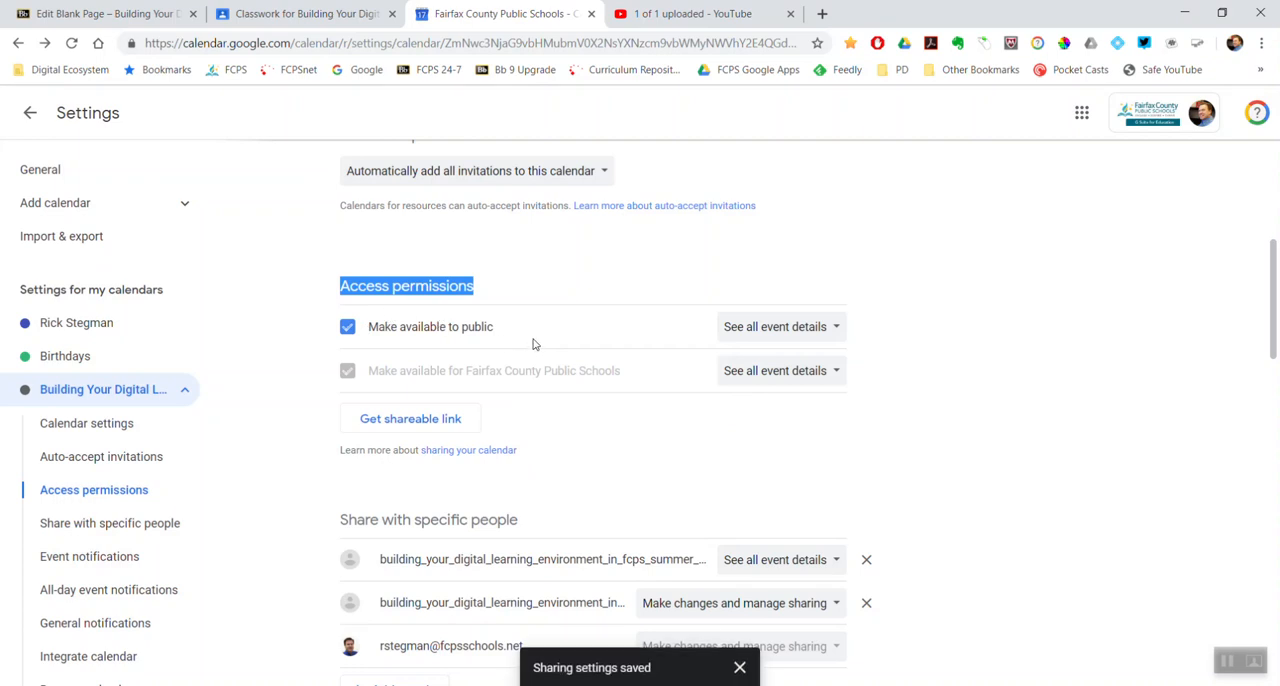
left_click(89, 556)
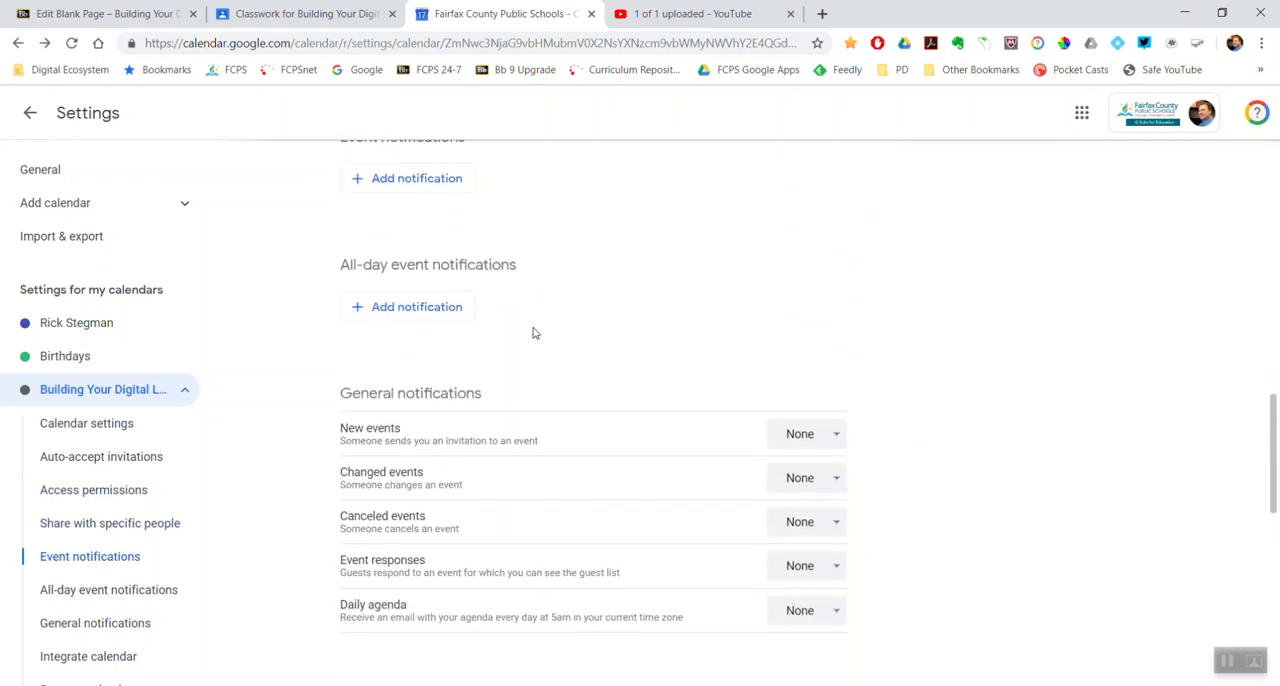
Select the Embed code field under Integrate calendar and copy it
scroll("down", 3)
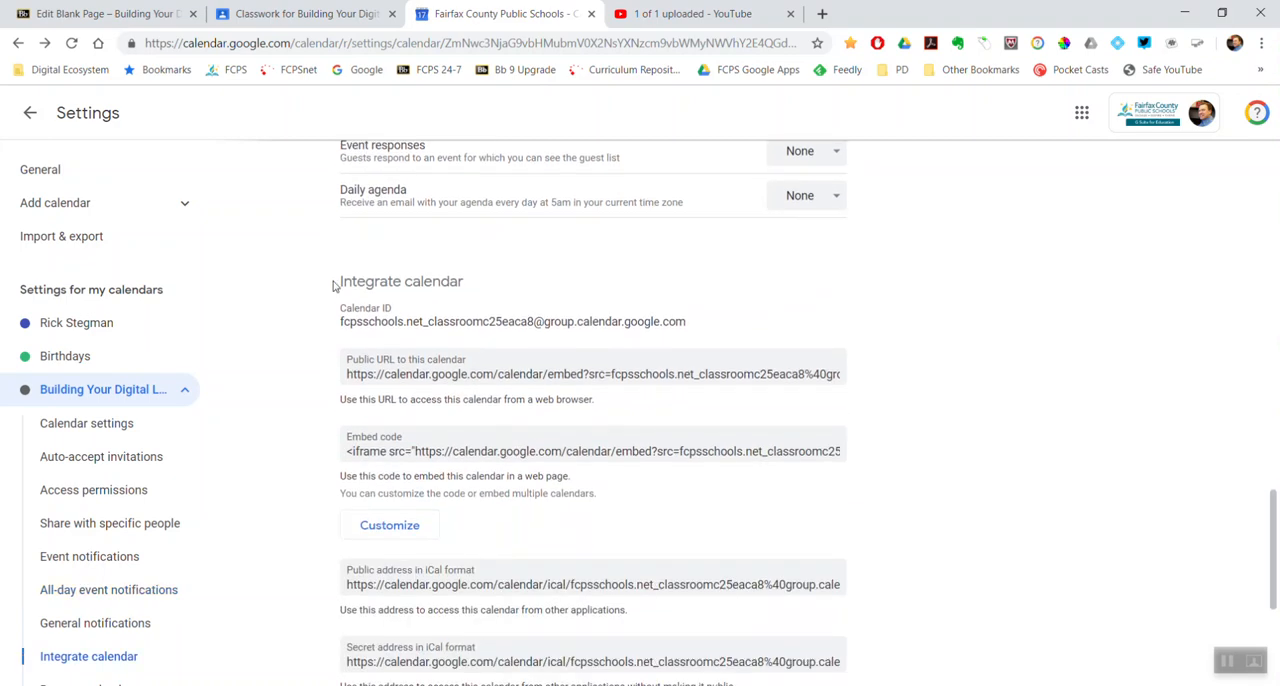
double_click(401, 281)
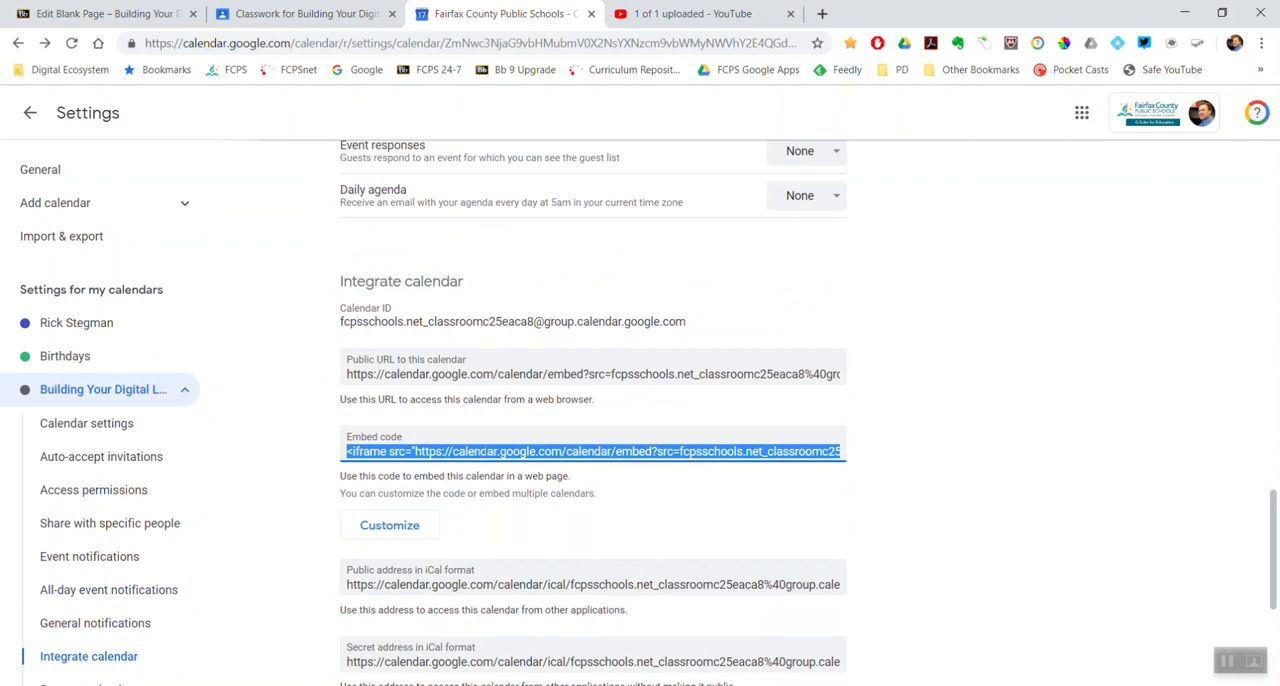
right_click(593, 450)
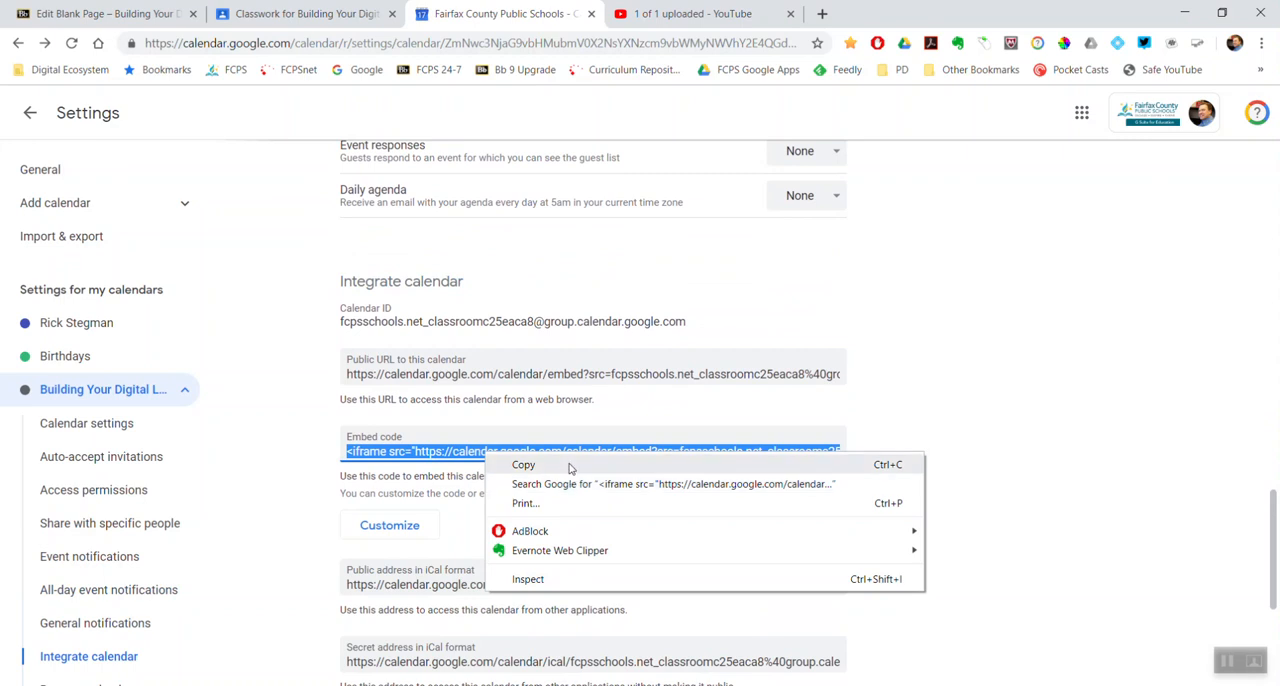
left_click(523, 464)
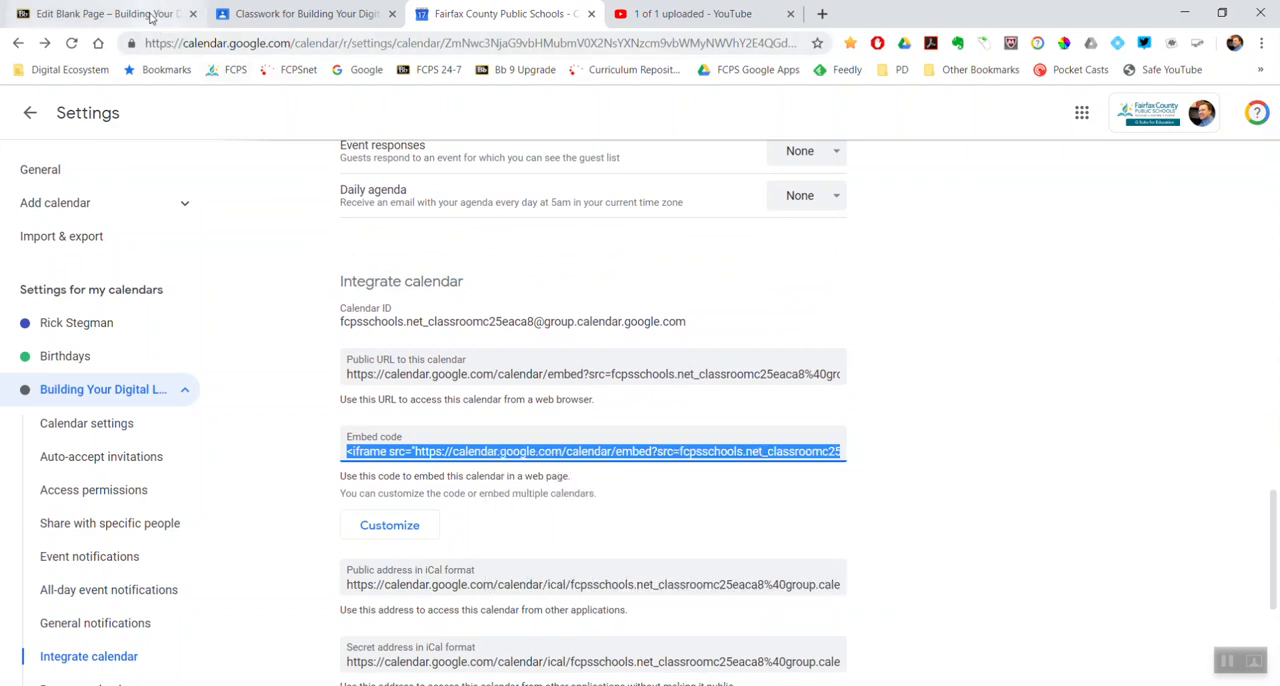
Paste the iframe embed code in HTML Code View, update, and submit the page
left_click(100, 13)
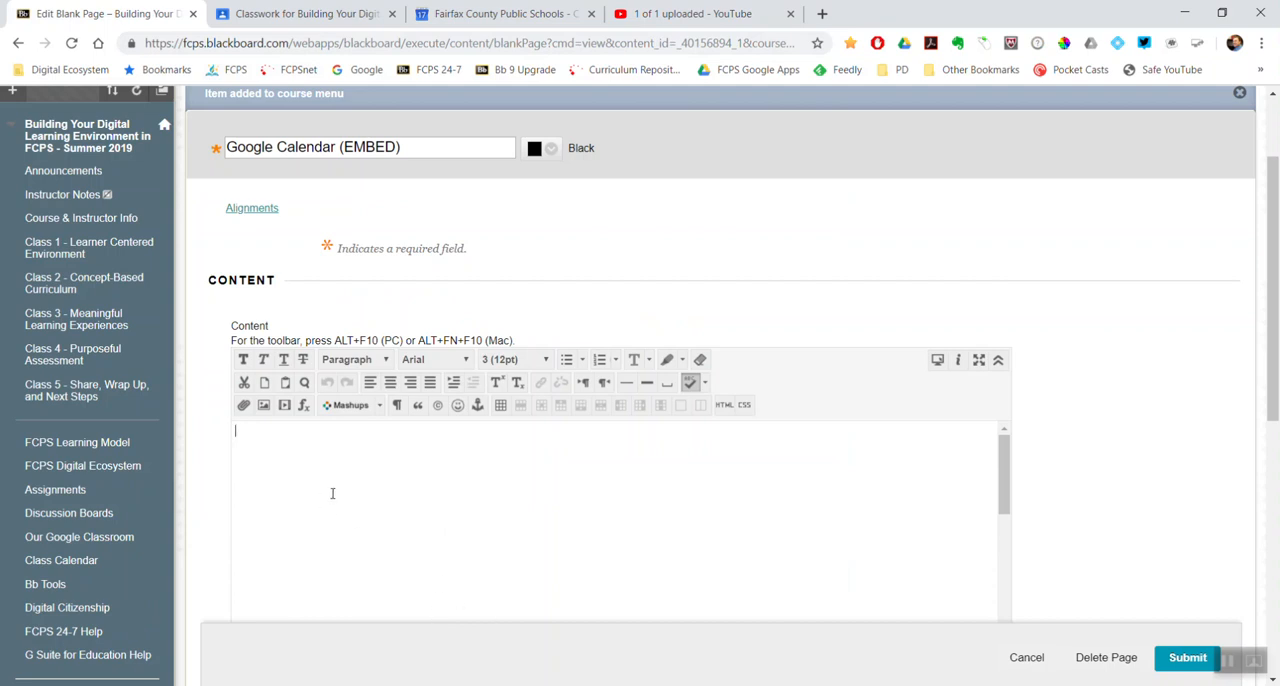
mouse_move(733, 405)
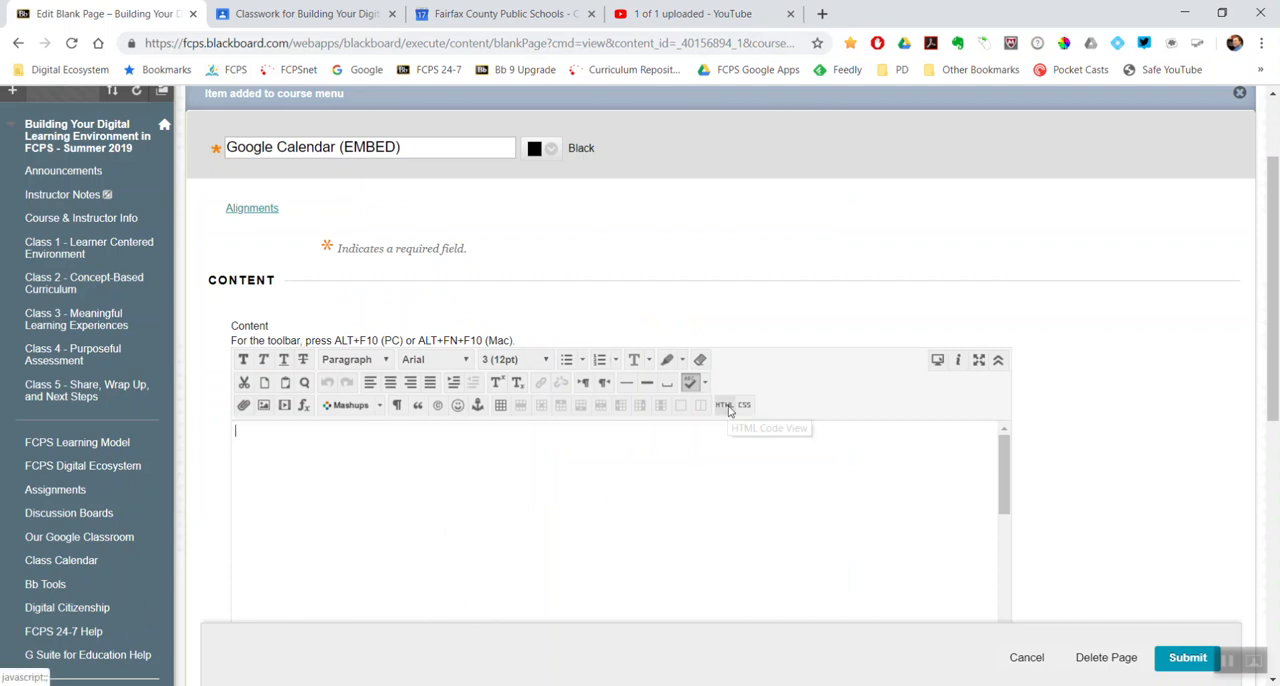
left_click(724, 405)
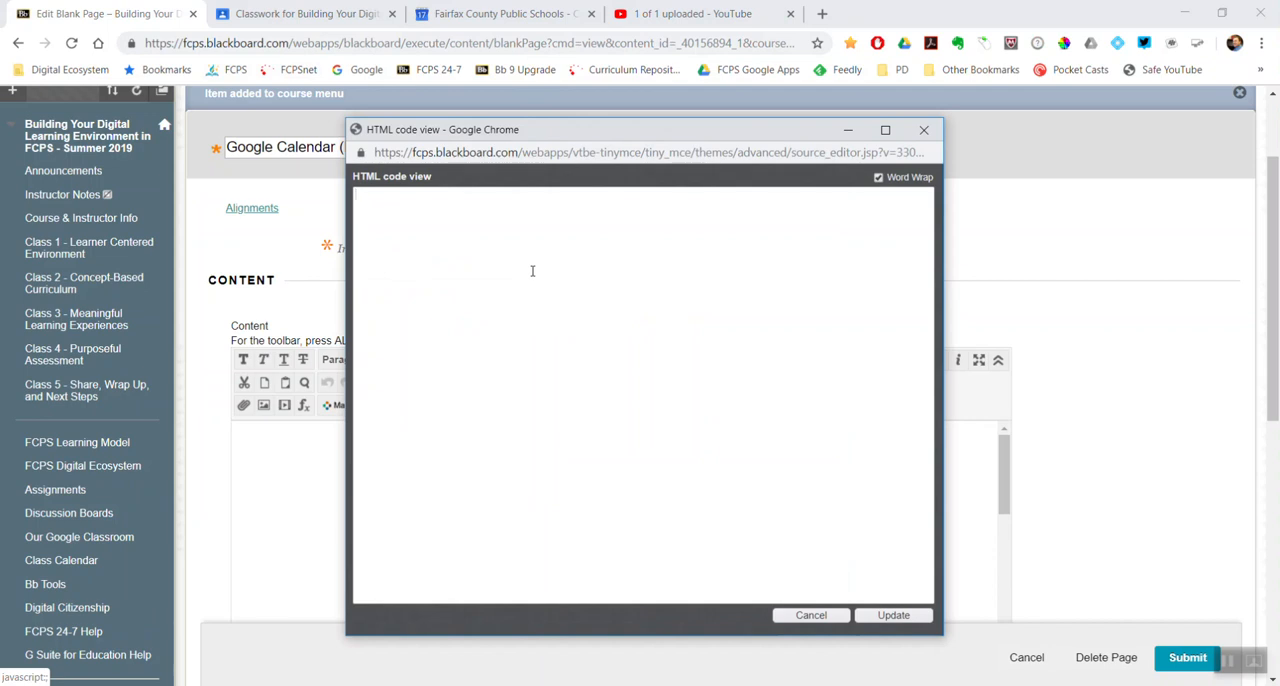
right_click(532, 271)
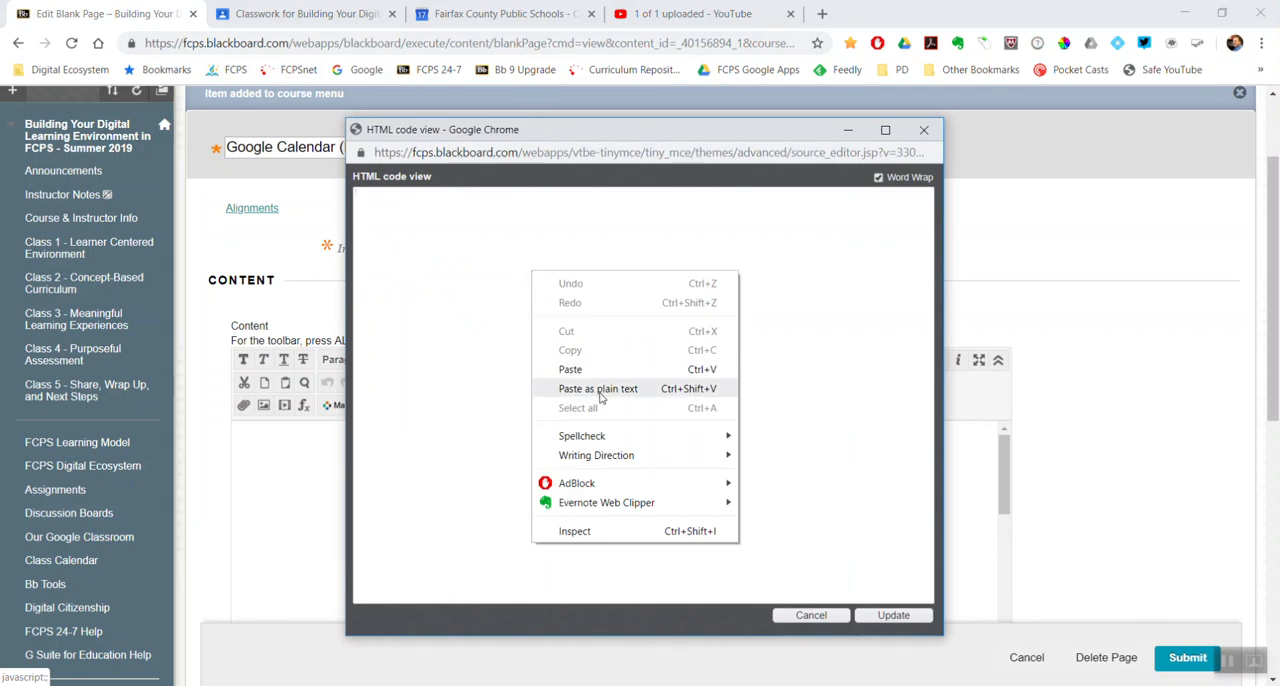
left_click(597, 388)
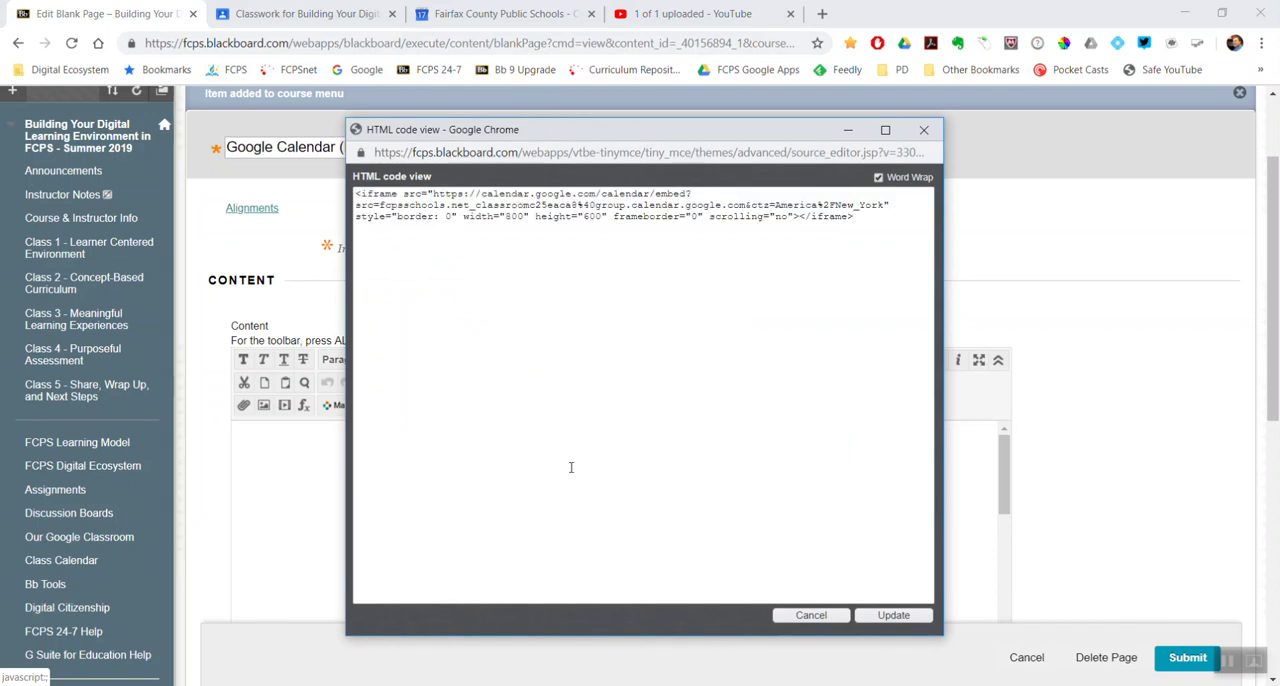
left_click(893, 615)
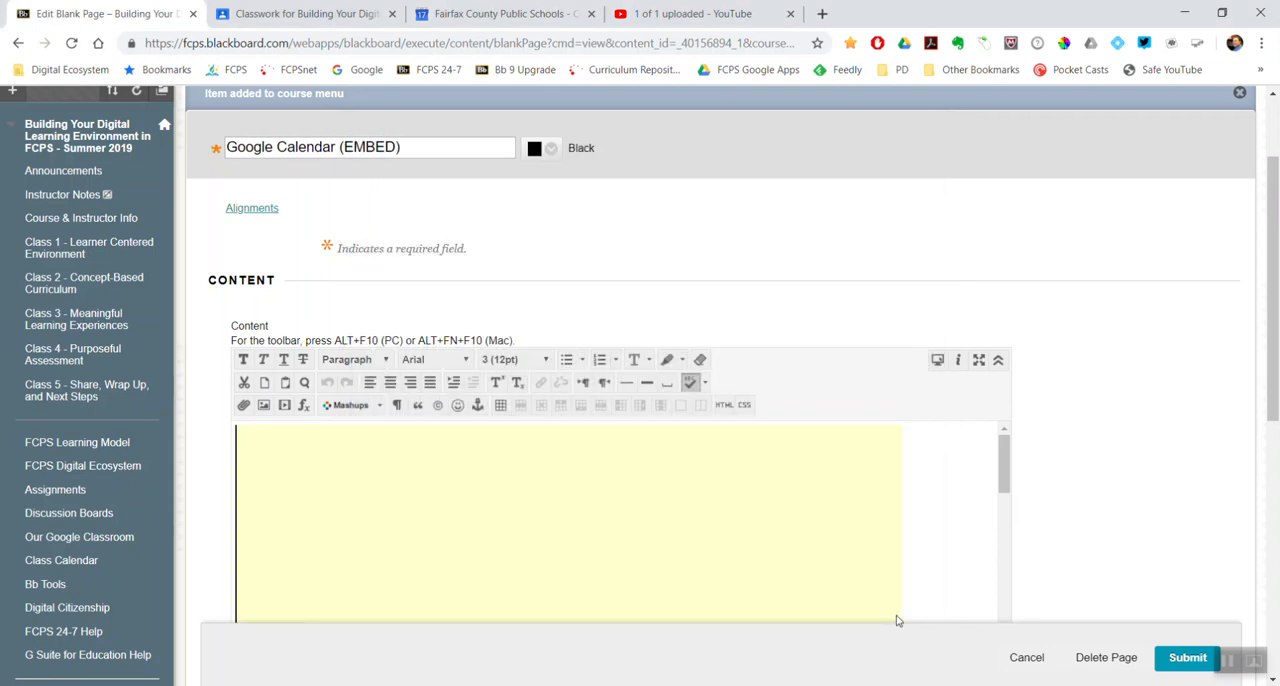
left_click(1187, 657)
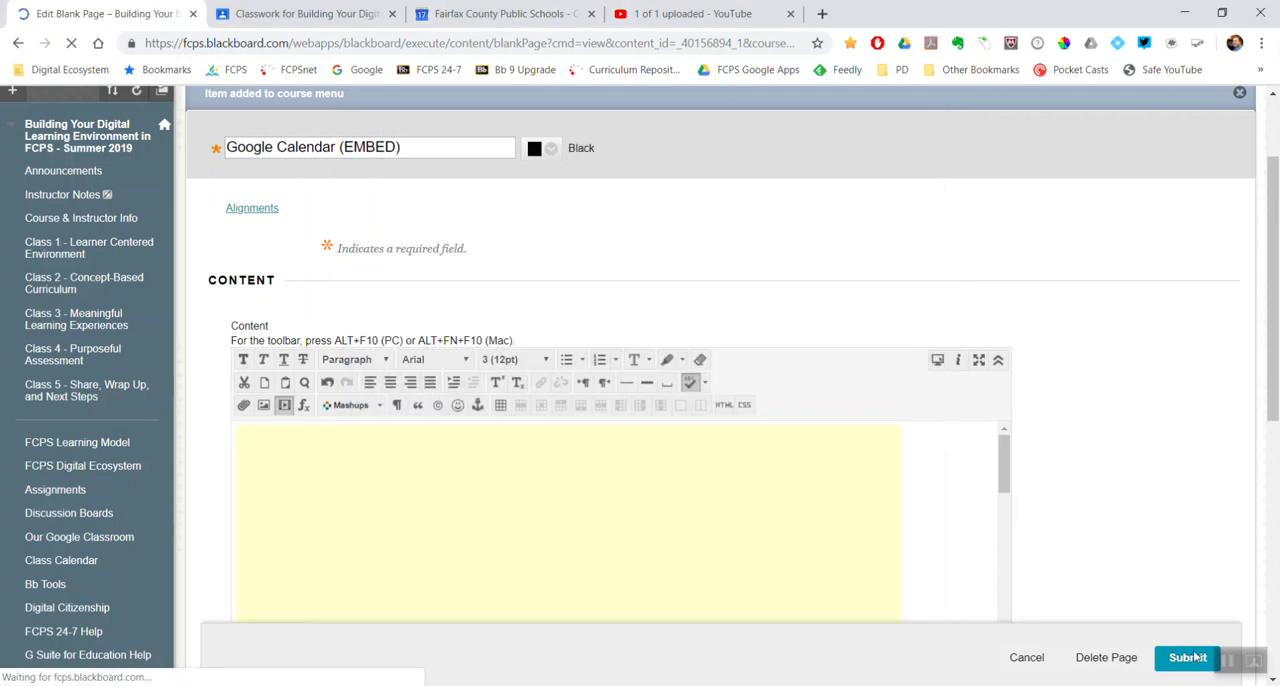
left_click(1187, 657)
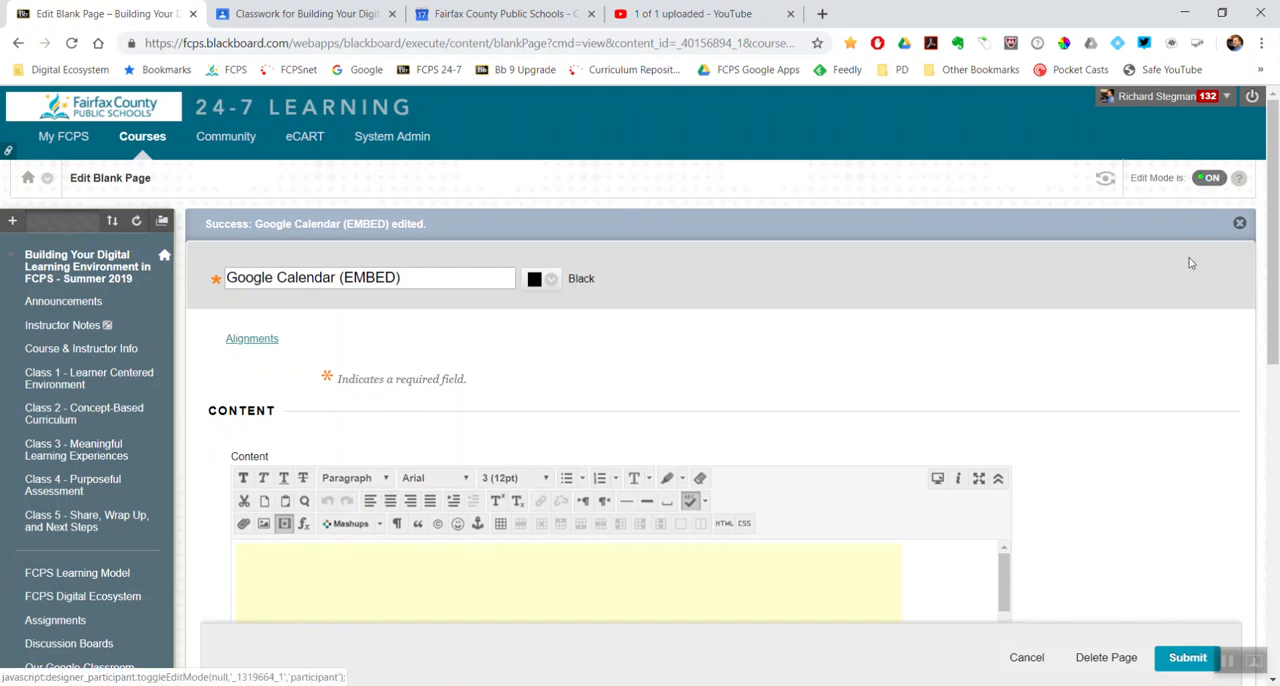
Scroll through the Google Calendar (EMBED) page to view the embedded July 2019 calendar
scroll("down", 3)
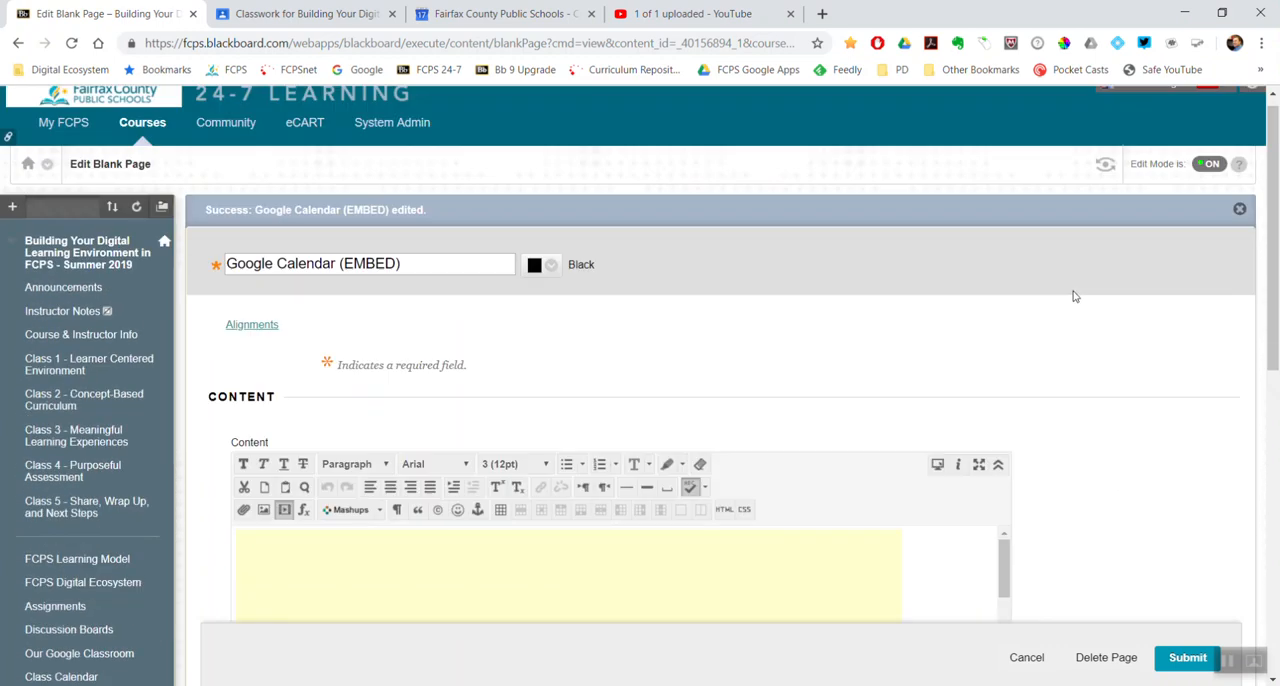
scroll("down", 3)
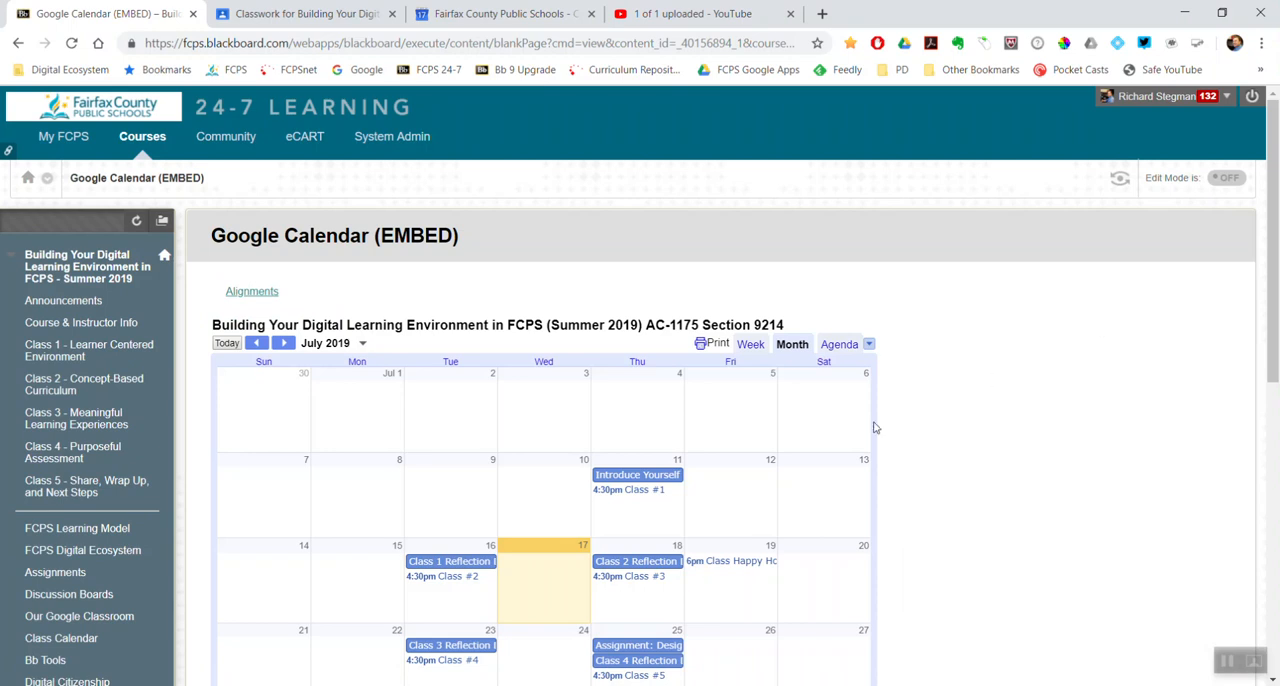
mouse_move(876, 473)
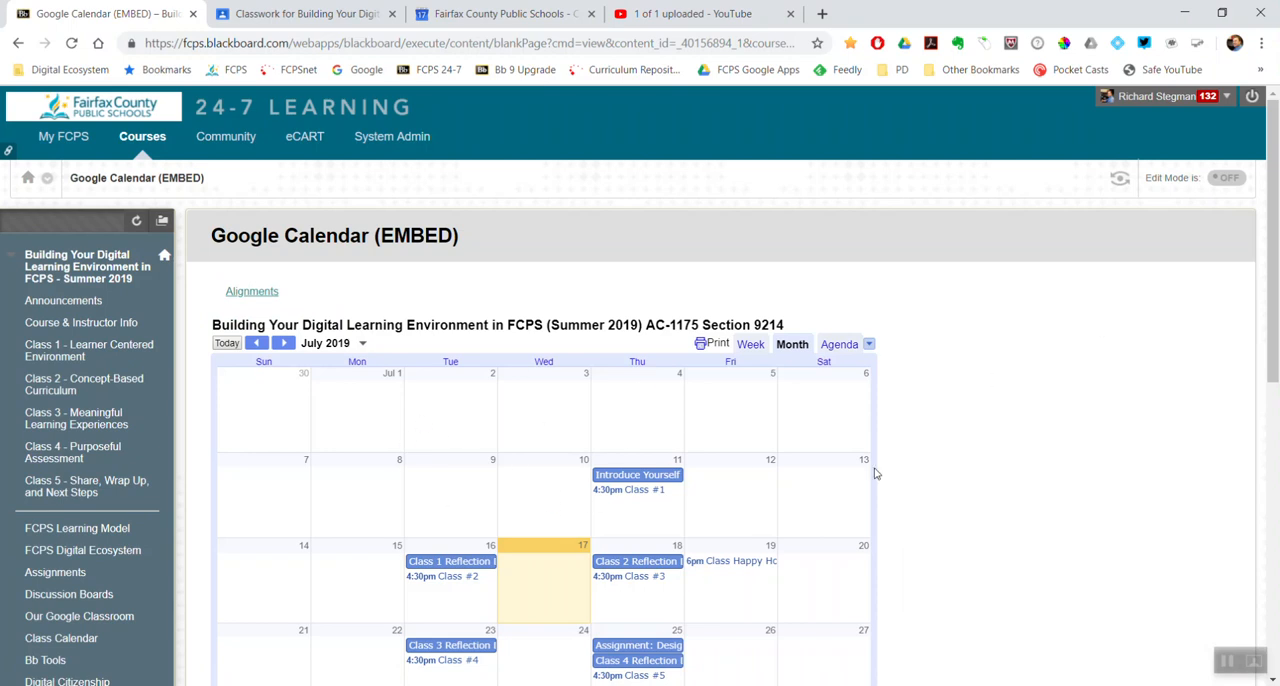
scroll("down", 3)
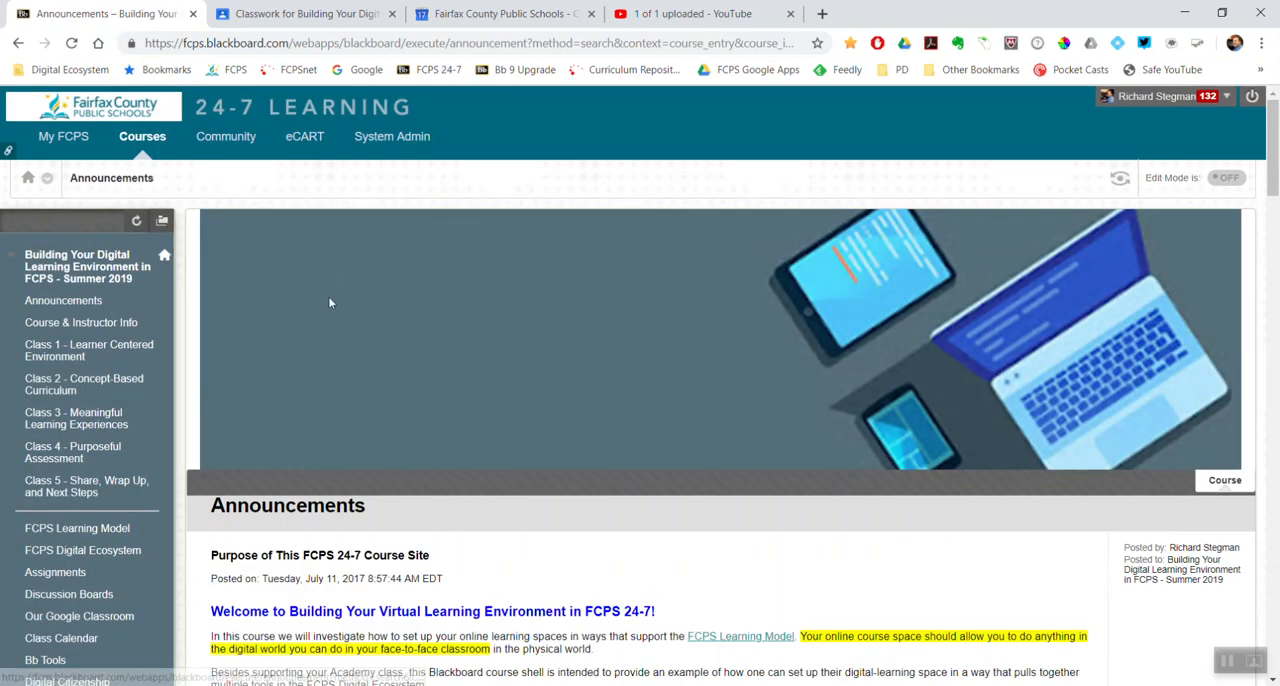
scroll("down", 3)
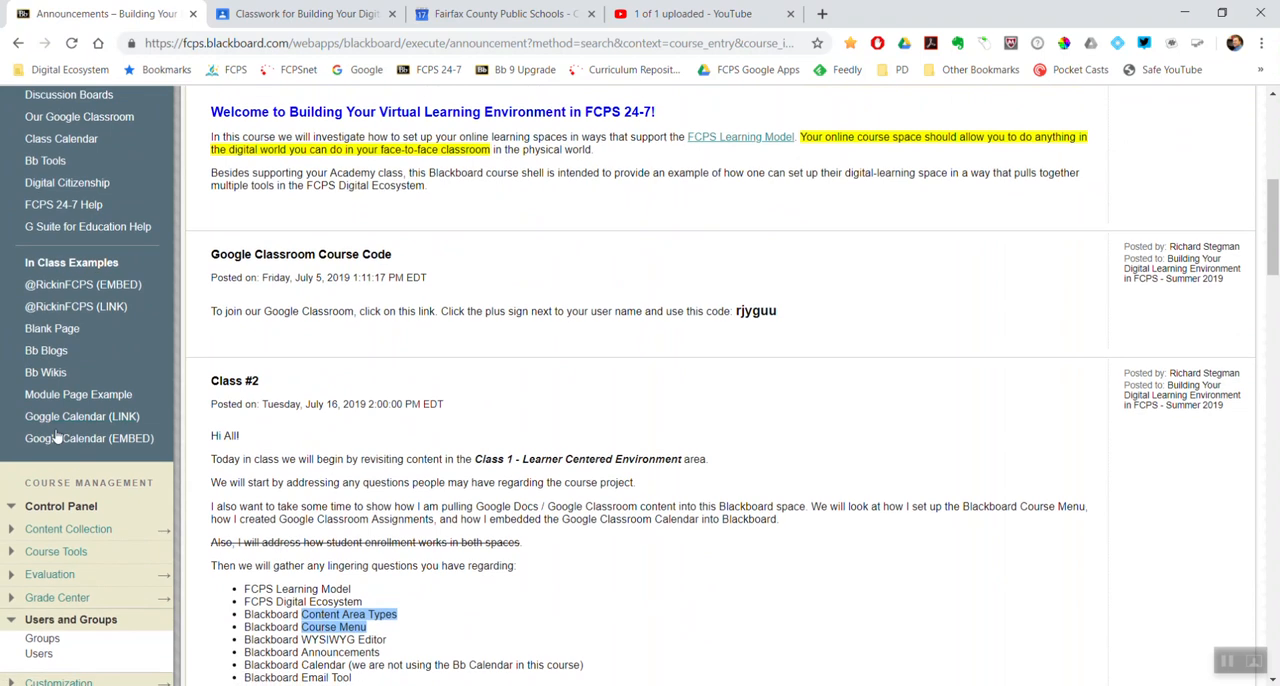
left_click(88, 438)
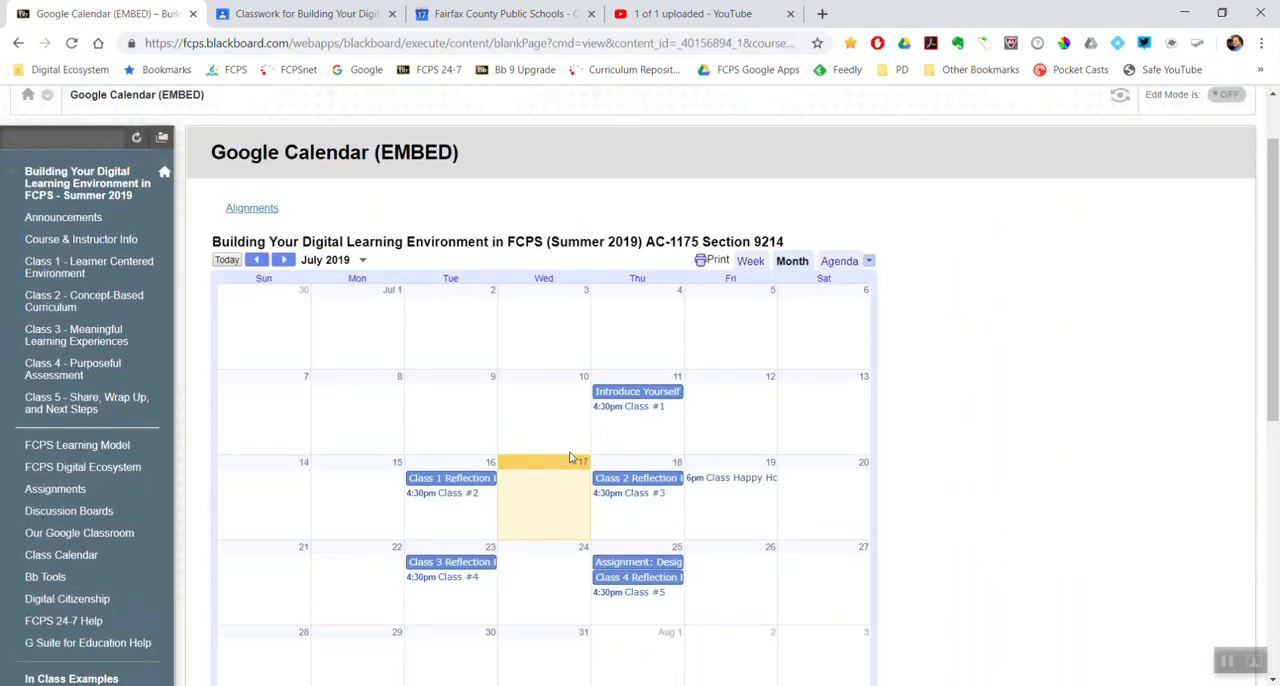
mouse_move(770, 397)
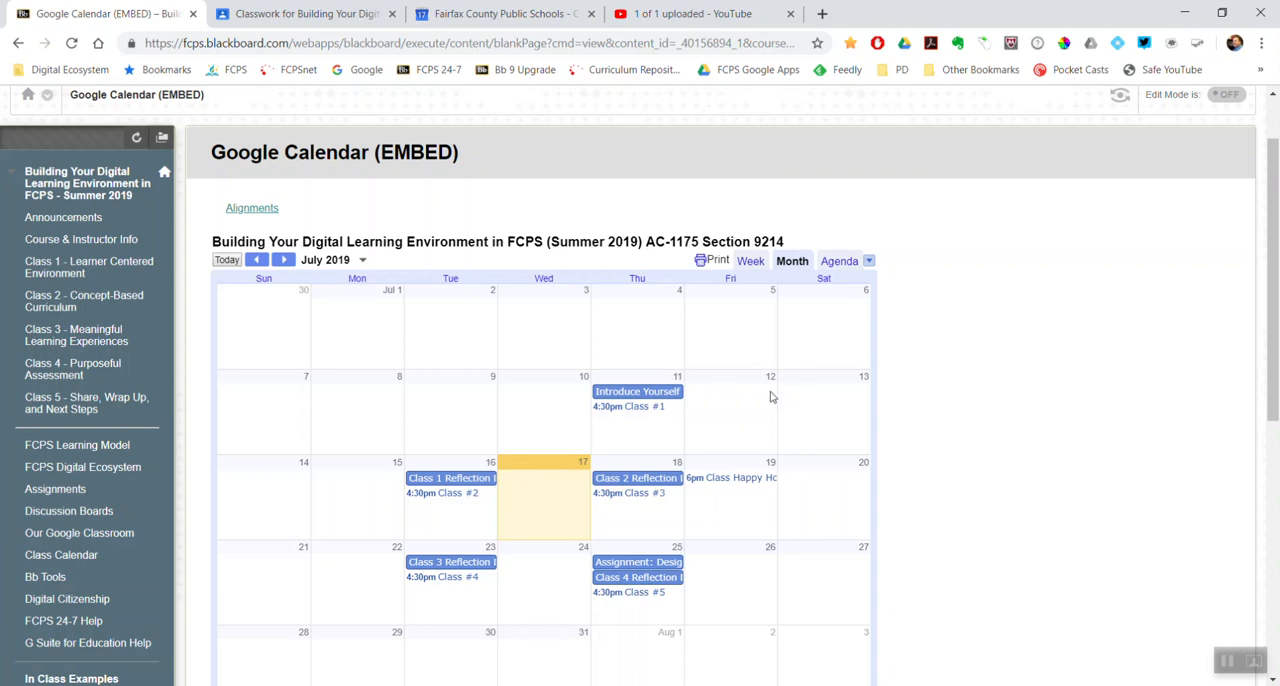
mouse_move(547, 237)
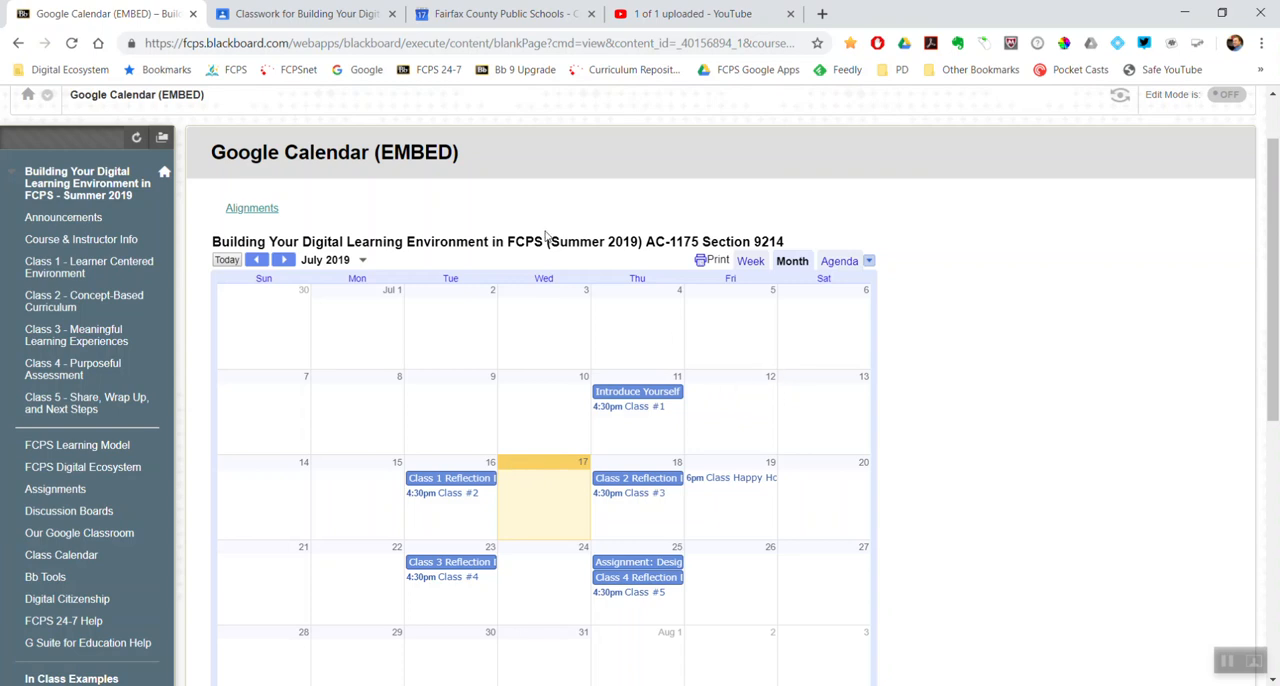
mouse_move(596, 269)
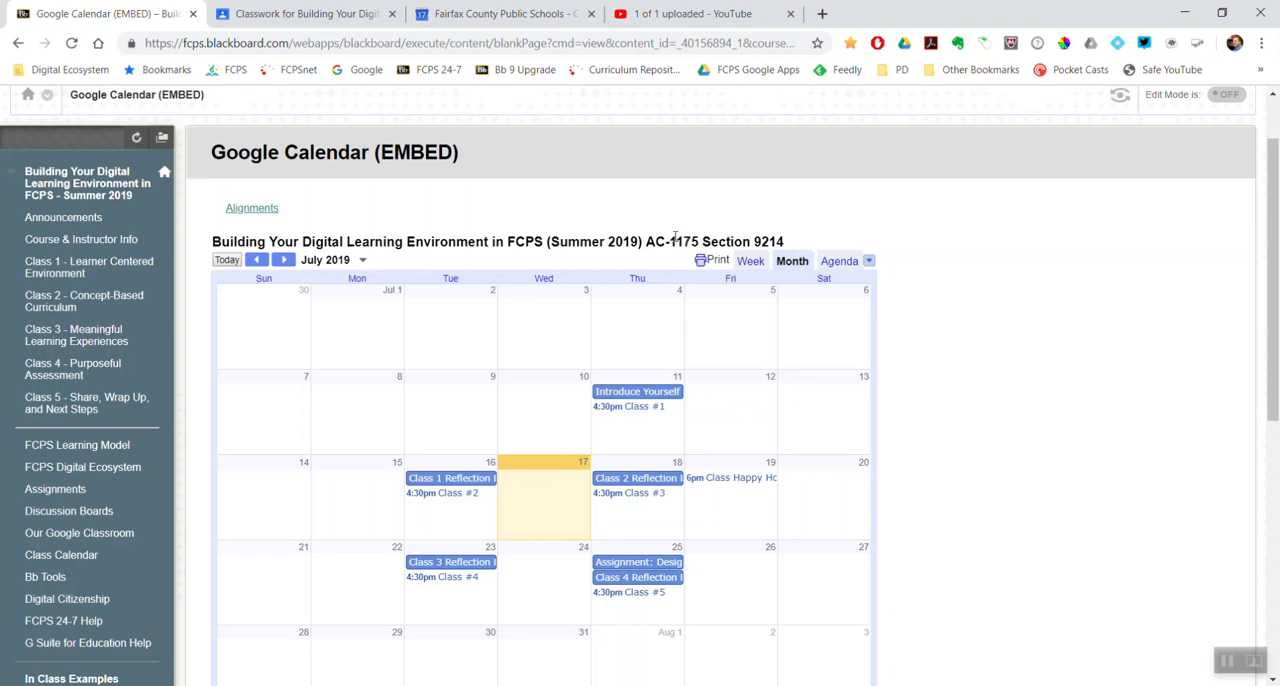
mouse_move(357, 380)
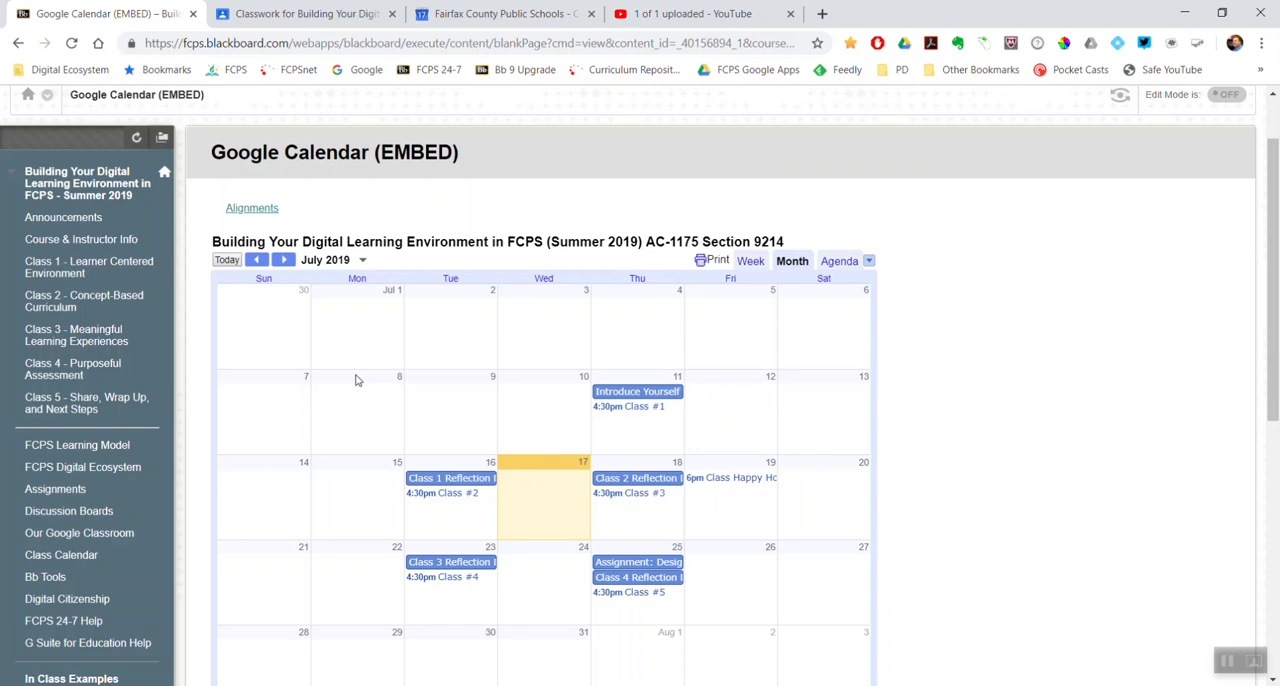
mouse_move(294, 538)
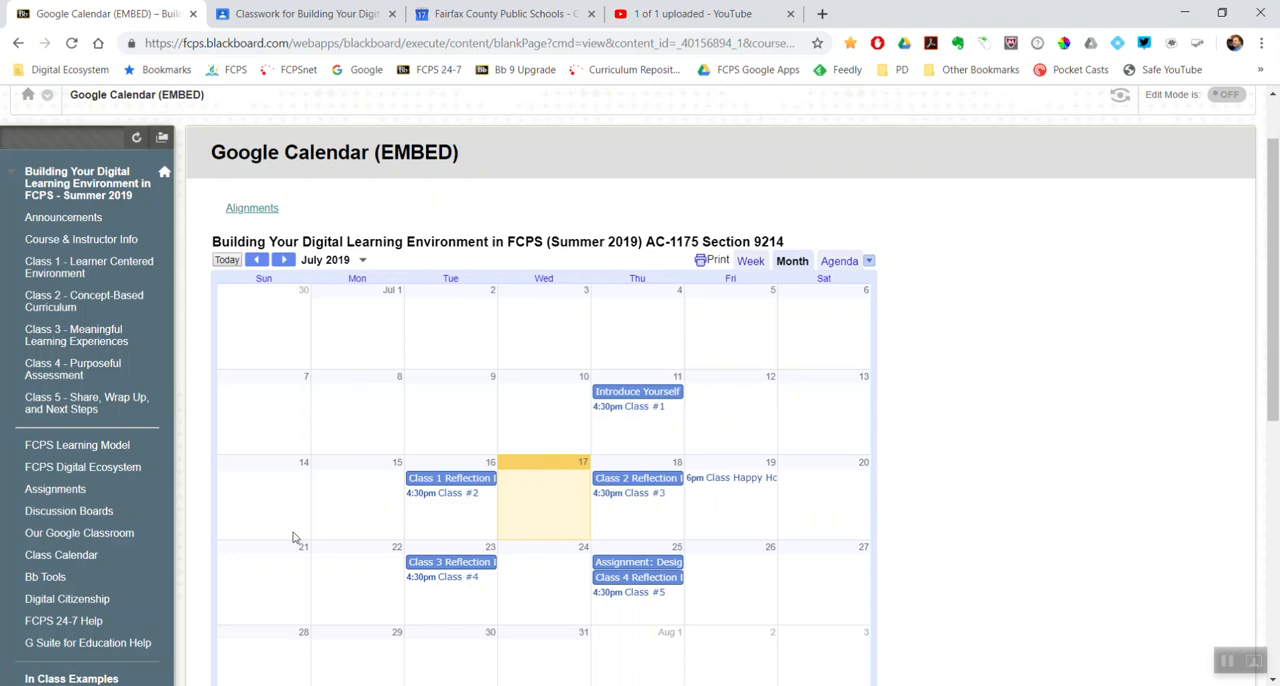